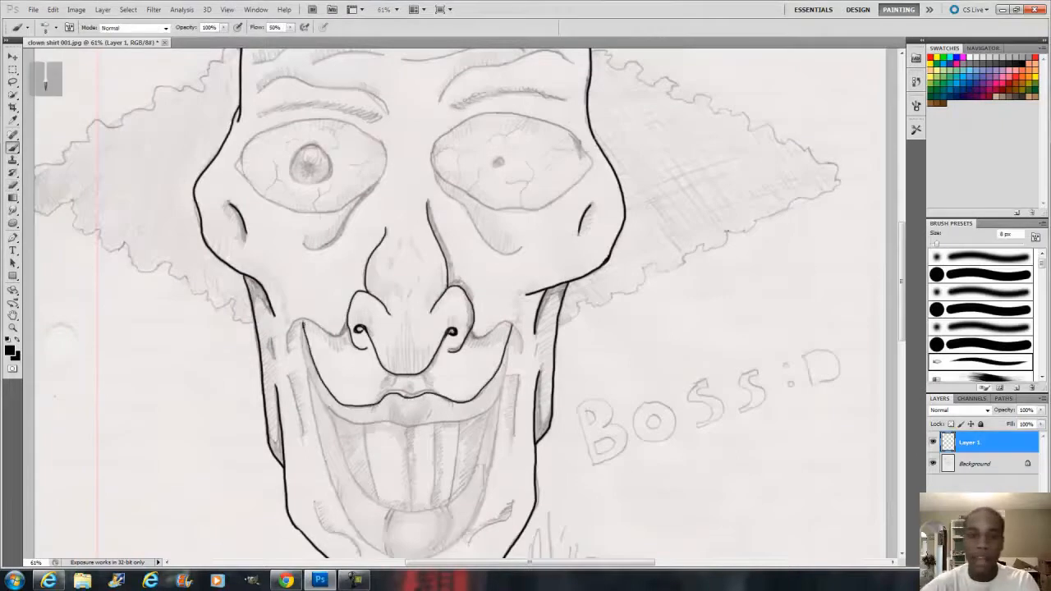
Ink the clown's outlines on Layer 1, checking them against the hidden sketch, then paint red eye veins
click(933, 464)
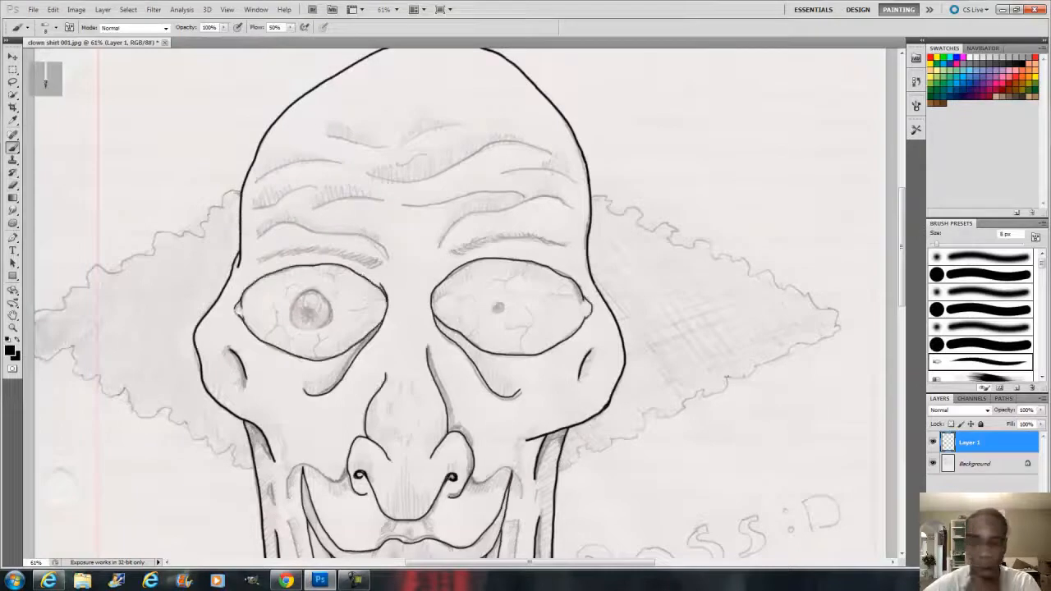
click(932, 463)
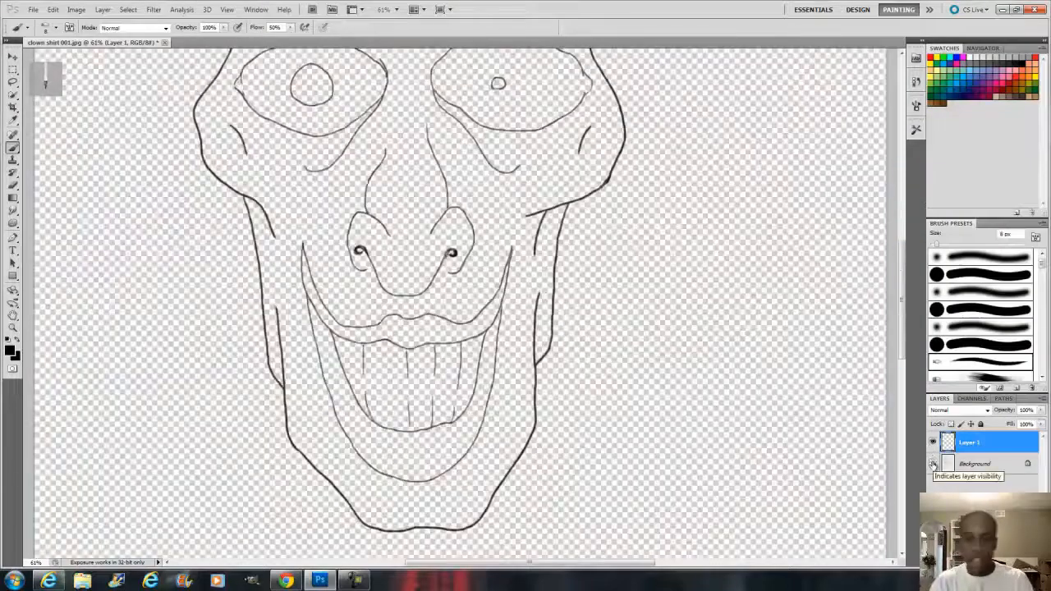
click(932, 463)
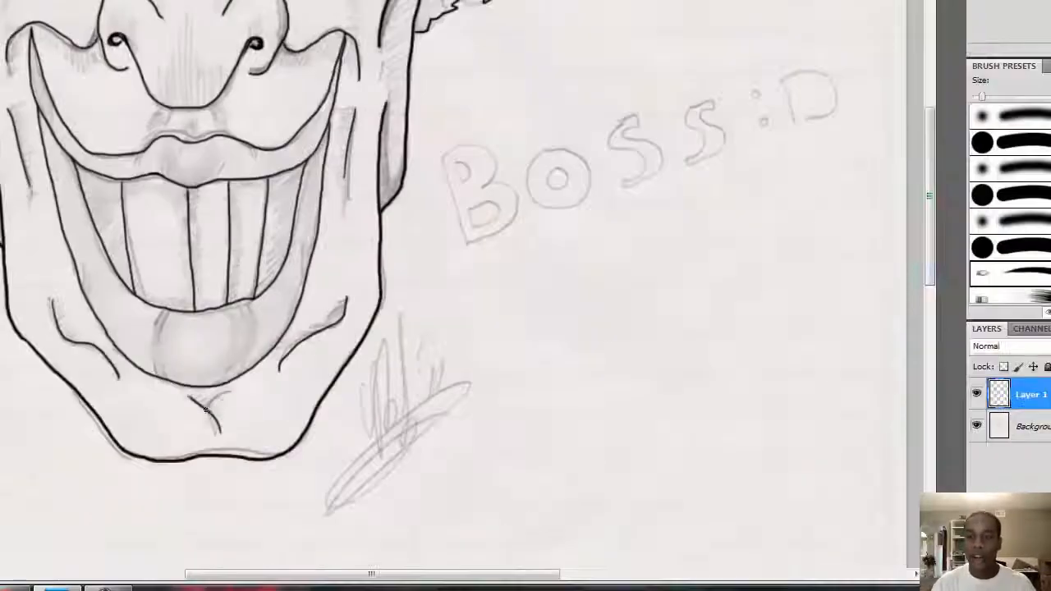
click(977, 465)
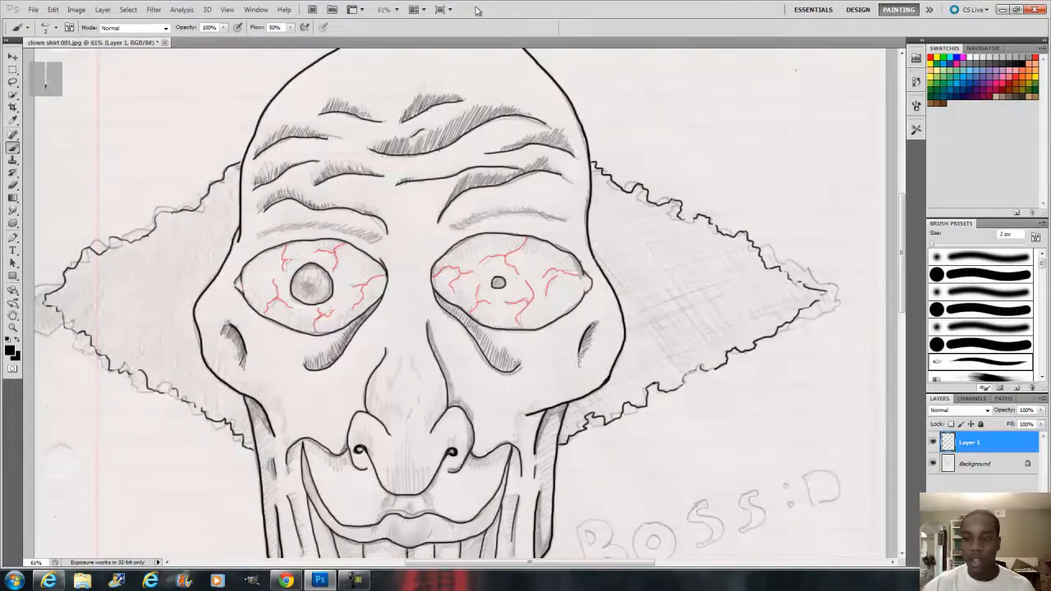
Hatch shading over the face, mouth and neck with a small black brush and fill the pupils black
scroll(down, 3)
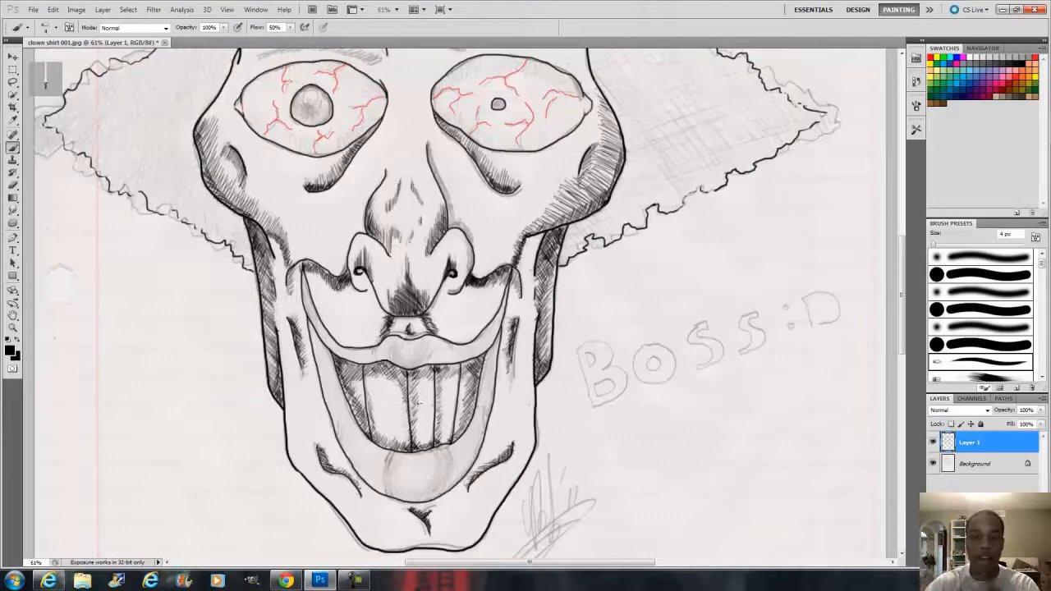
scroll(down, 3)
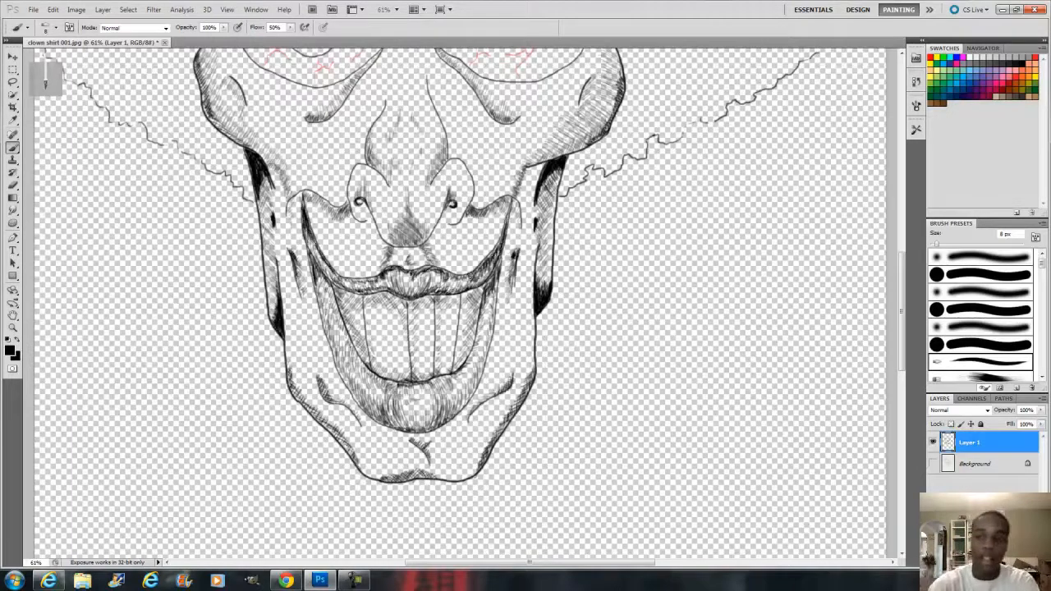
scroll(up, 3)
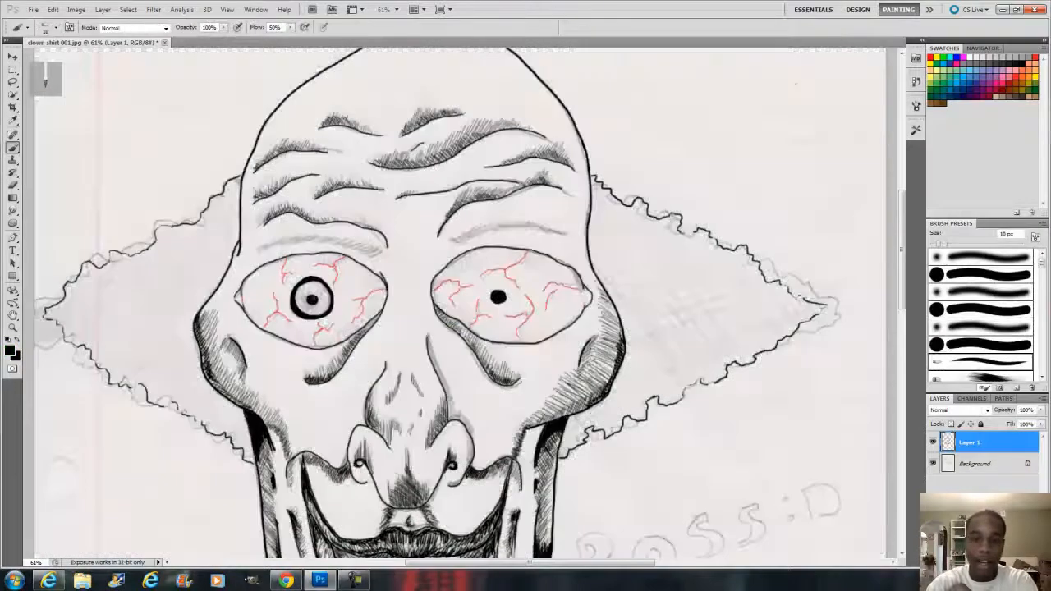
Paint dark green textured hair on a new Layer 2 with a Brush Presets texture brush
click(933, 463)
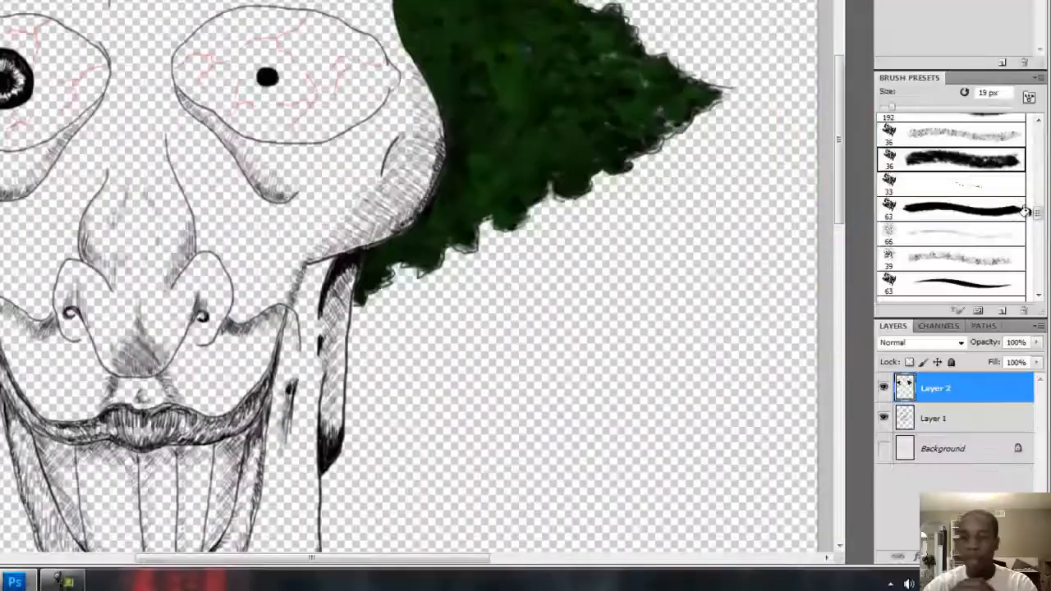
Finish the green hair on both sides, then start the left iris and lips in red
click(52, 10)
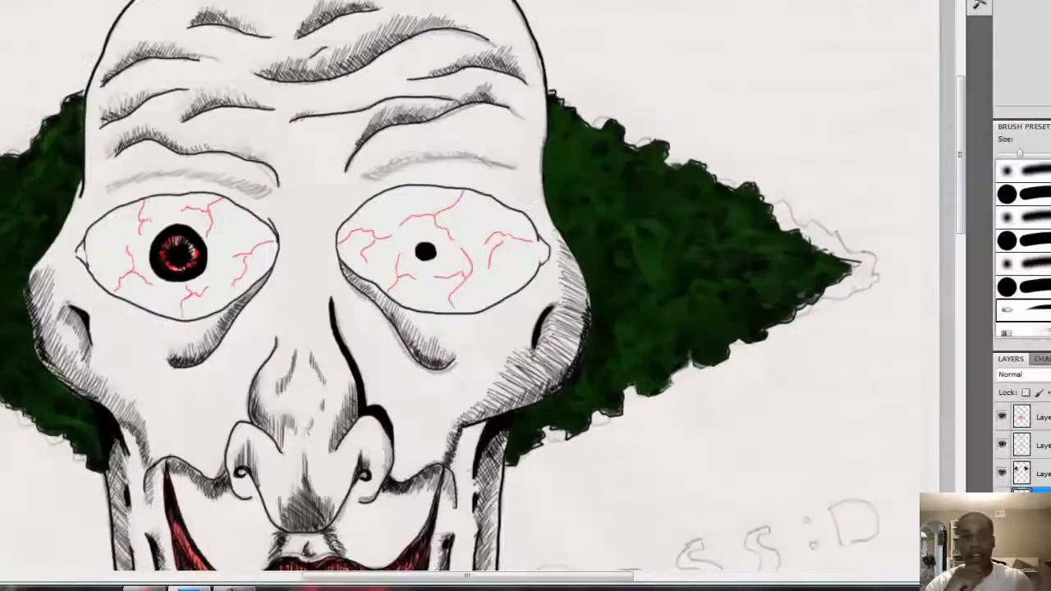
Paint the lips red on a new layer, then colour the teeth yellow and refine the left iris
scroll(down, 3)
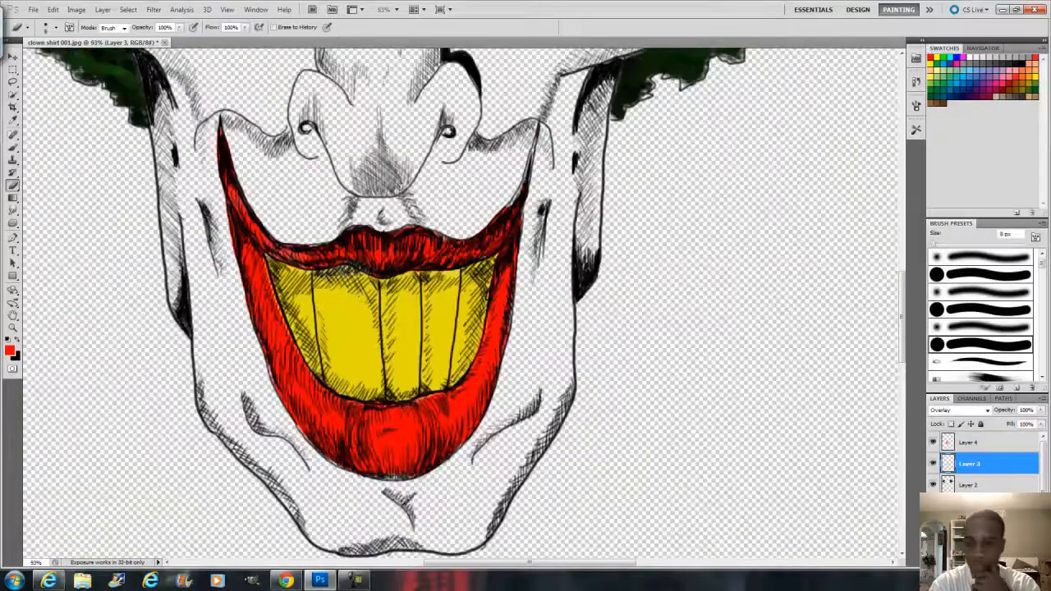
click(969, 442)
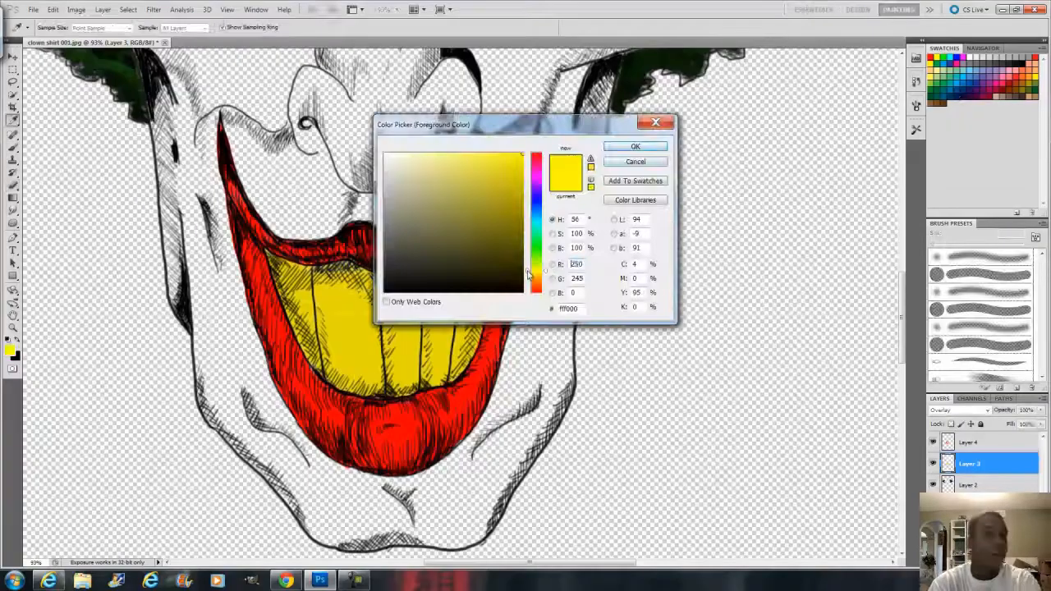
click(634, 146)
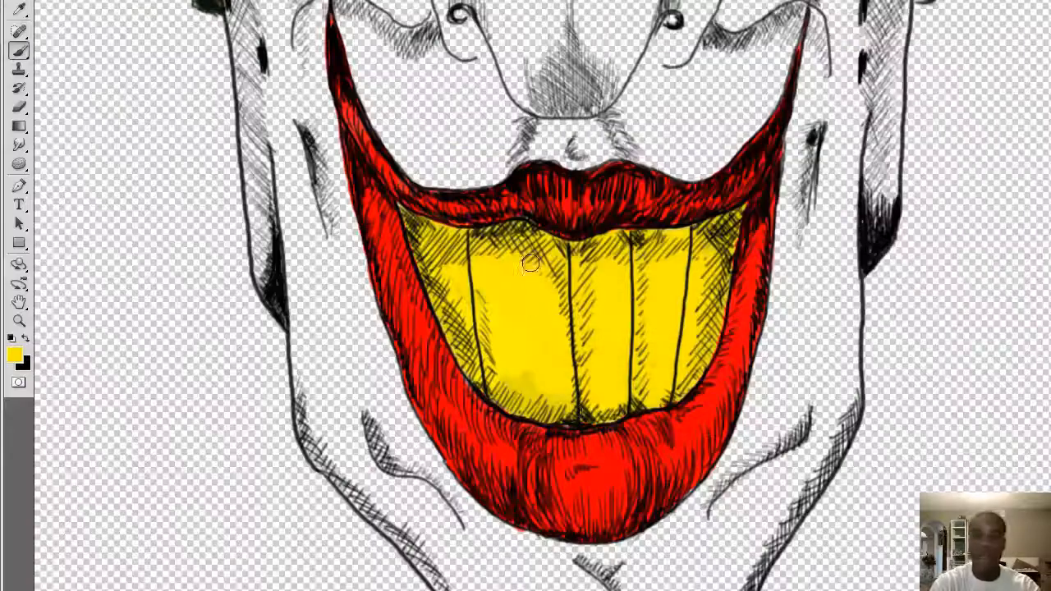
click(12, 353)
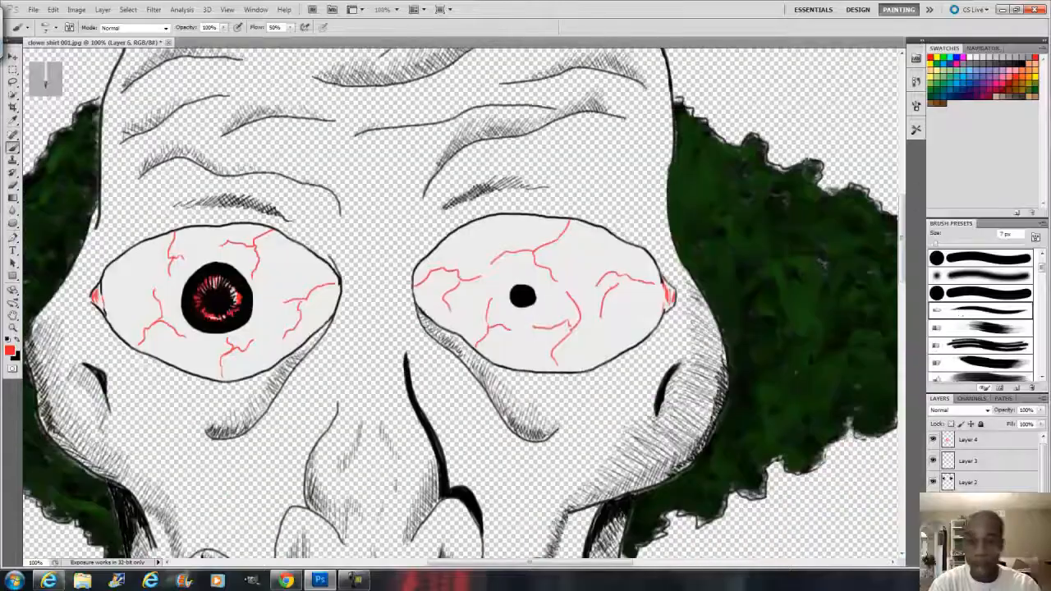
Tint the eye corners pink and choose near-white as the skin painting colour
scroll(down, 3)
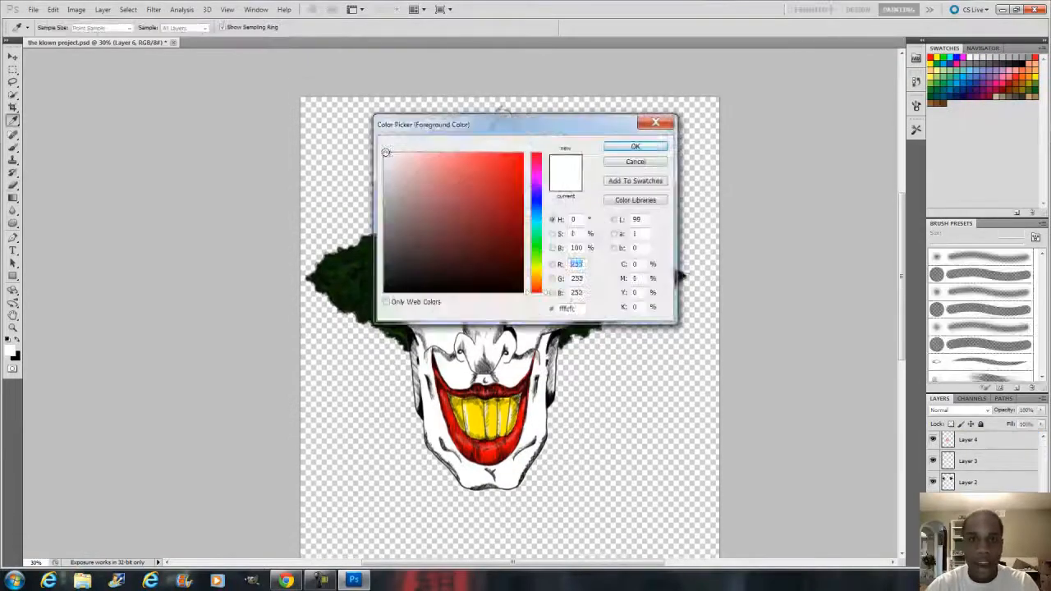
Paint the face and head bright white and sketch a hair tuft on top
click(634, 145)
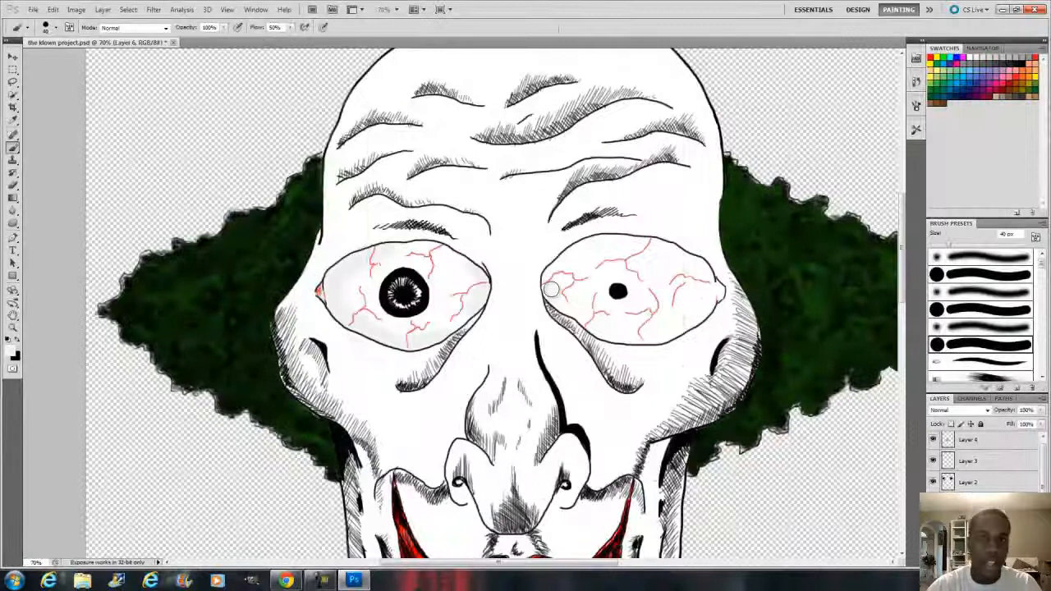
click(13, 197)
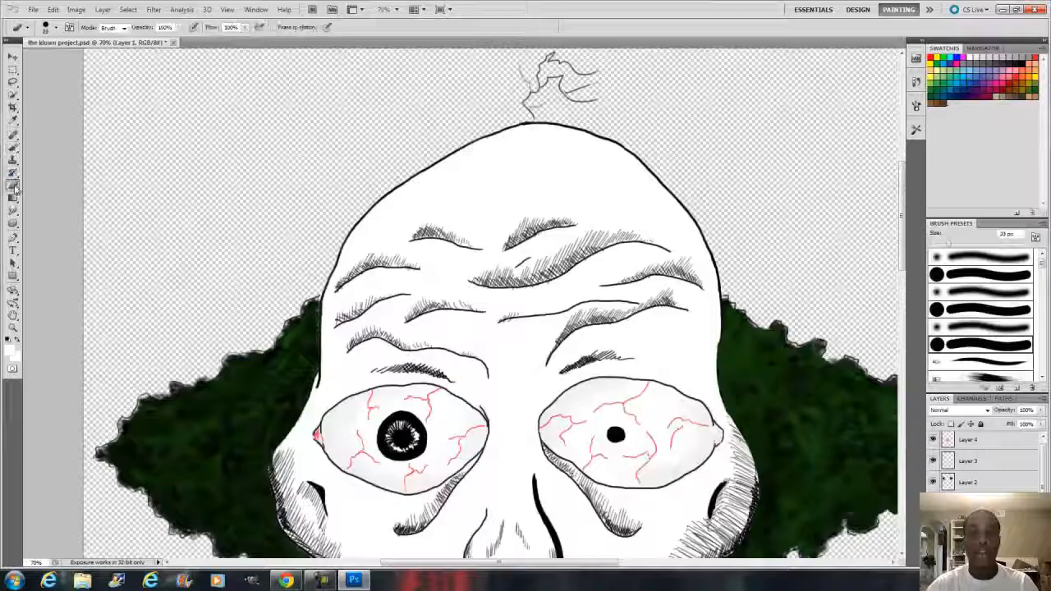
click(13, 186)
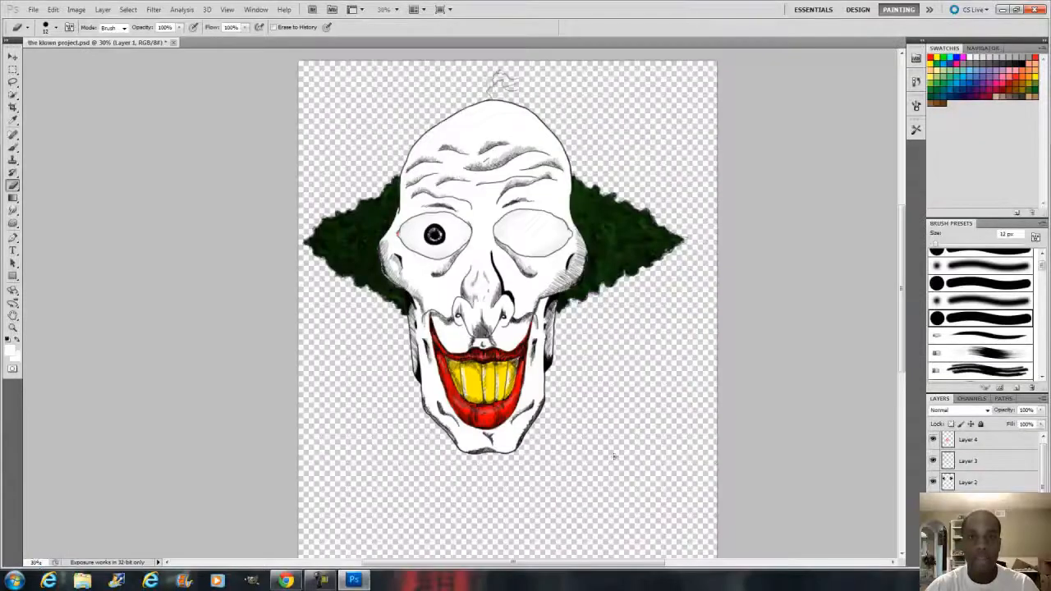
click(53, 10)
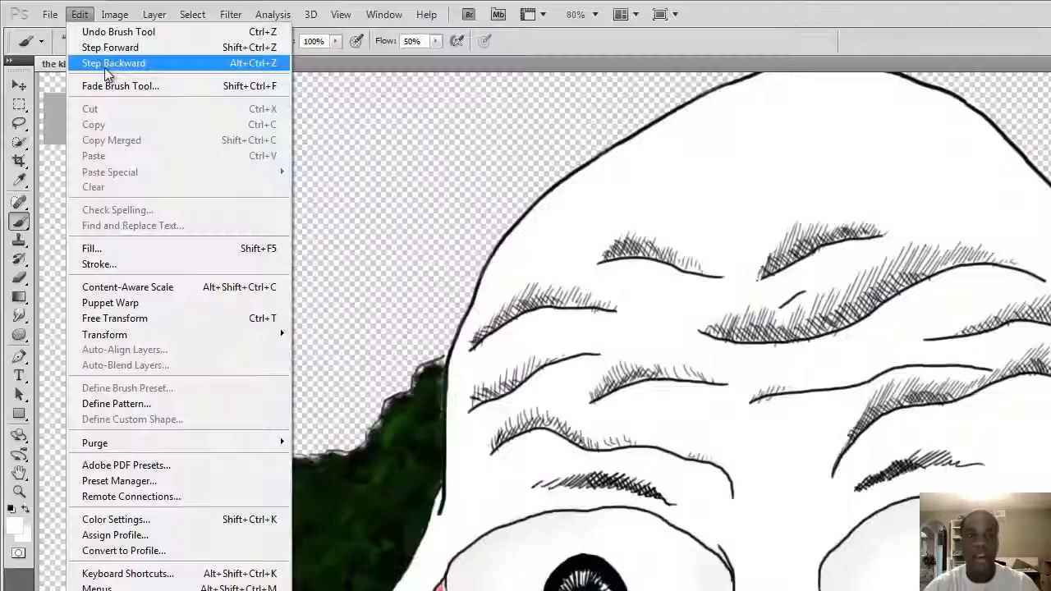
Step backward to undo the white strokes over the right eye, then choose bright red for the tuft
click(113, 62)
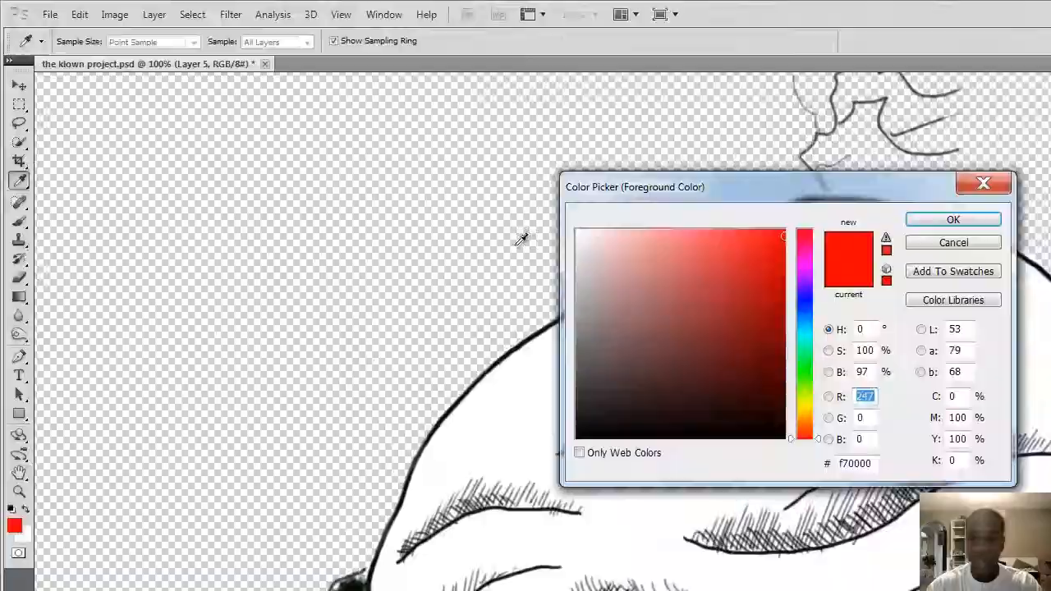
click(953, 220)
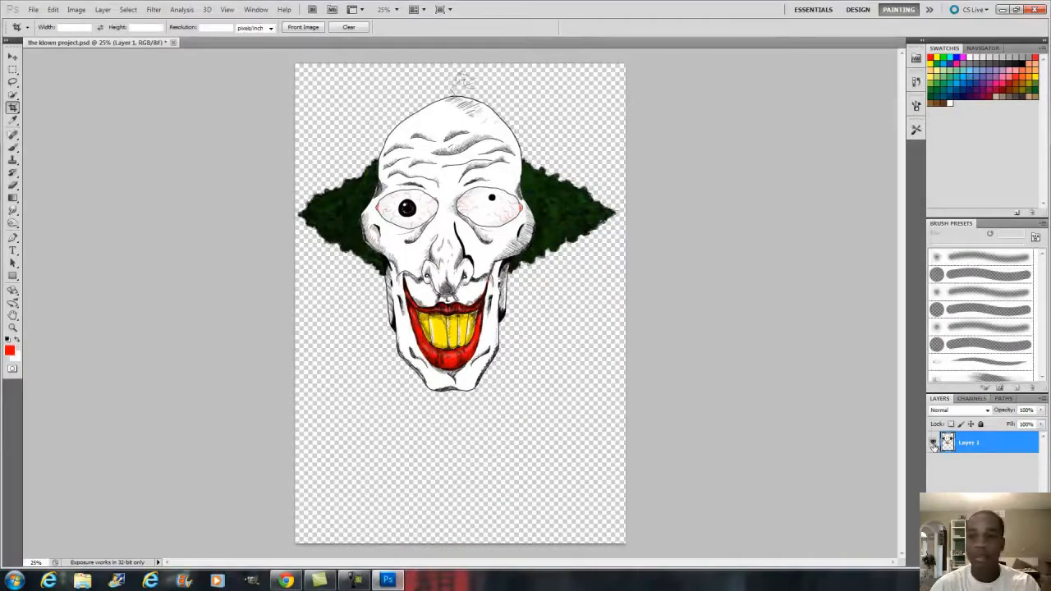
Add rainbow-coloured TBWSP lettering and a smaller 'tallboywithshortpants' text line beneath it
click(52, 10)
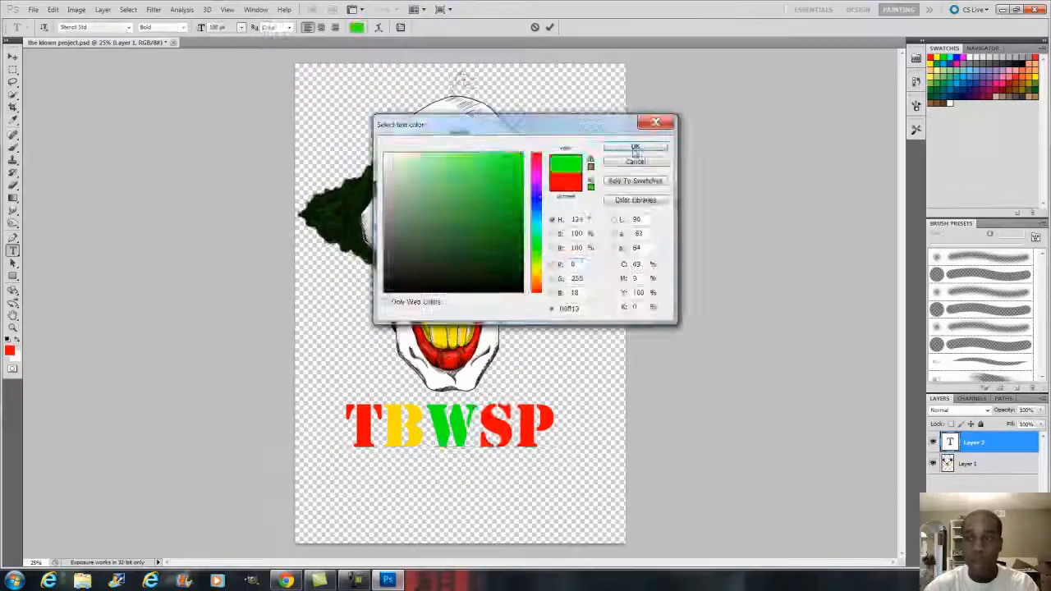
click(633, 148)
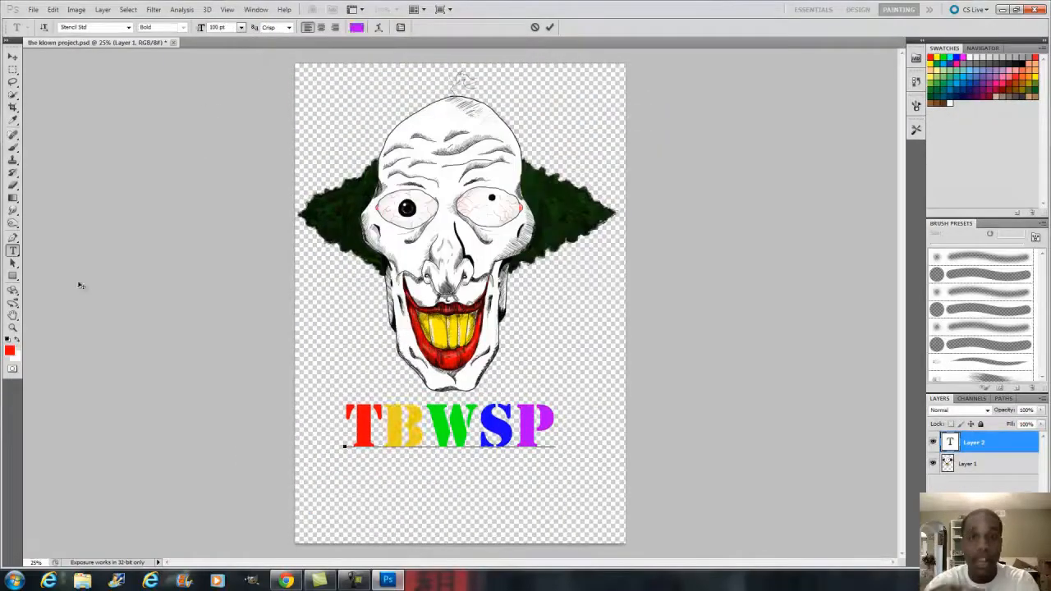
text(tallboywithshortpants)
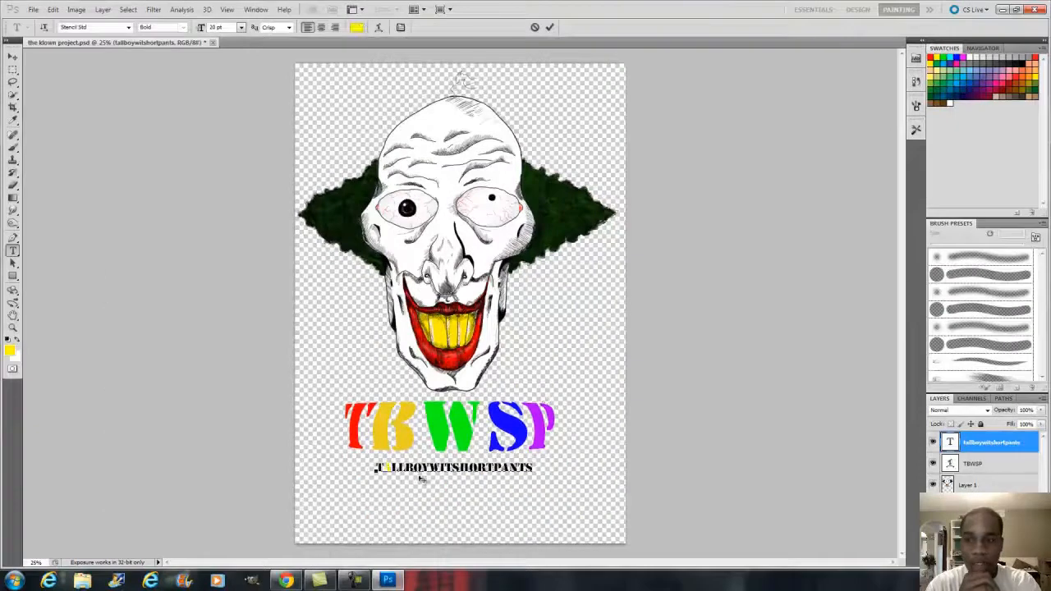
Recolour the subtitle's T, B, W, S, P letters to match the big lettering, starting with green
click(13, 197)
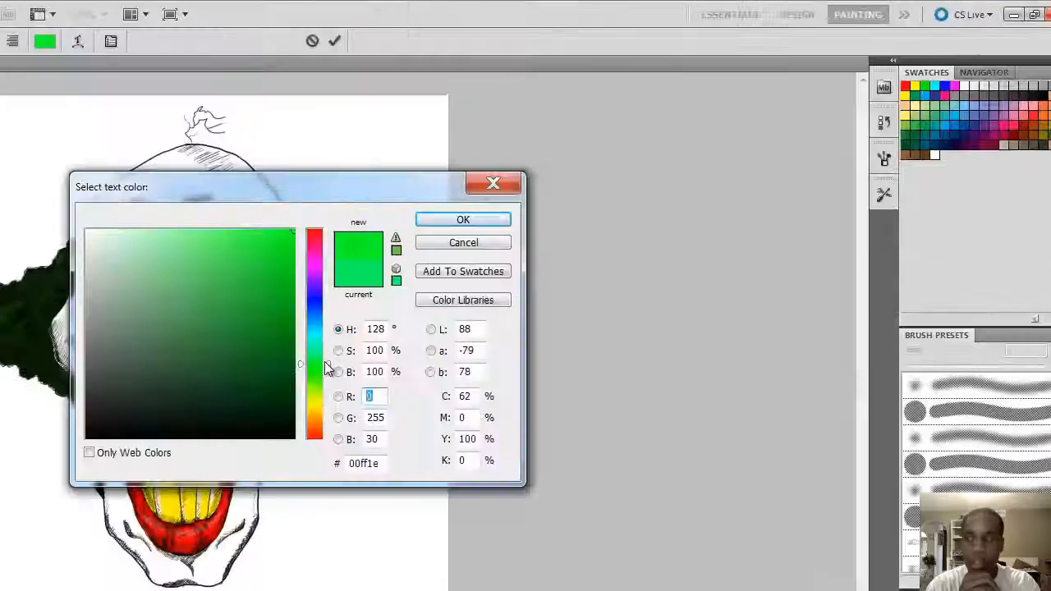
click(463, 220)
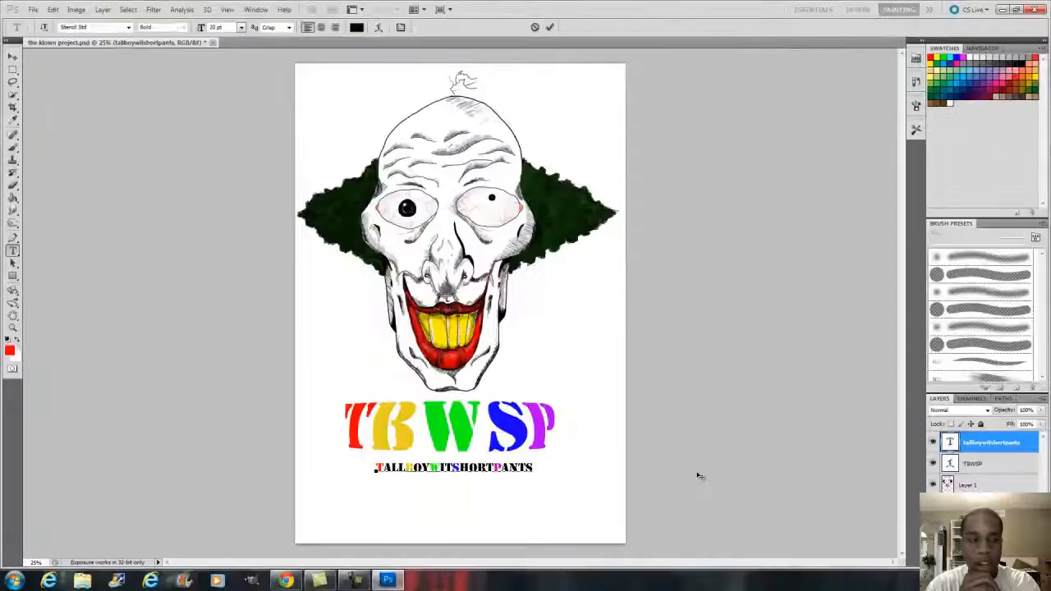
click(356, 26)
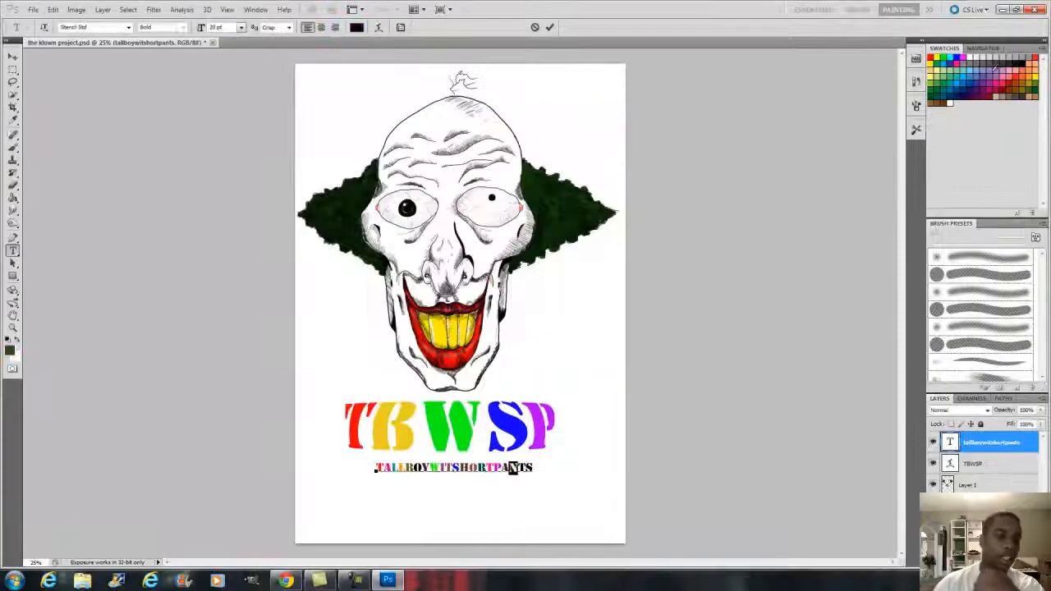
Switch to Chrome and download the full YouTube logo package from the brand page
click(357, 27)
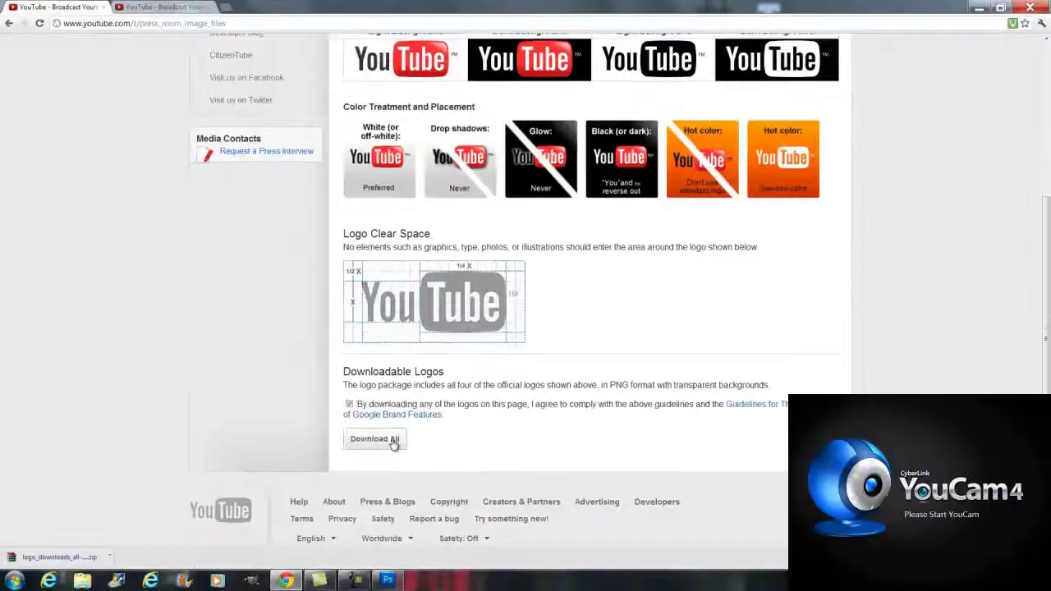
click(387, 581)
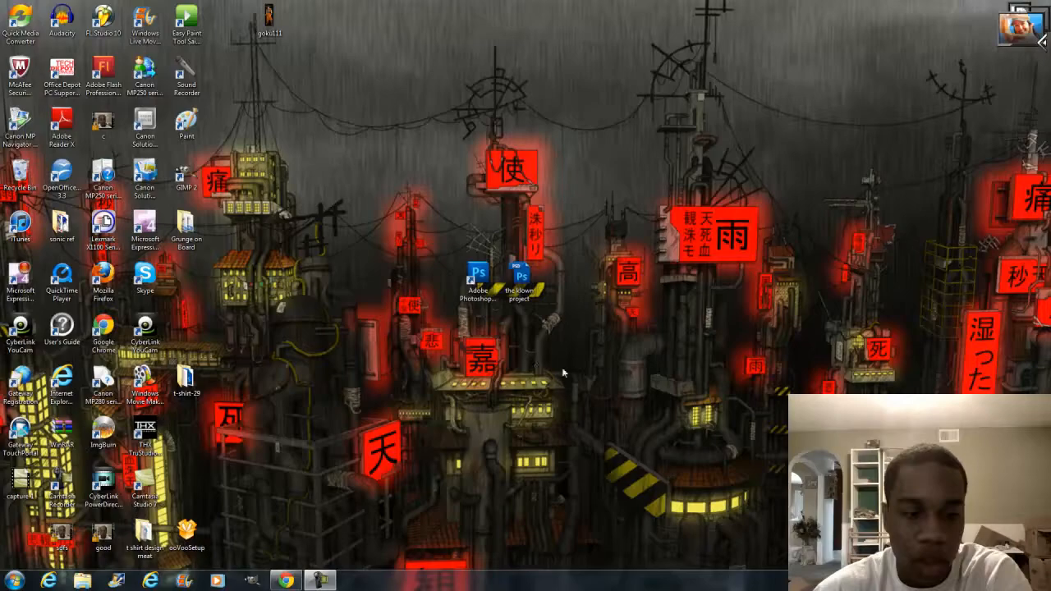
mouse_move(573, 385)
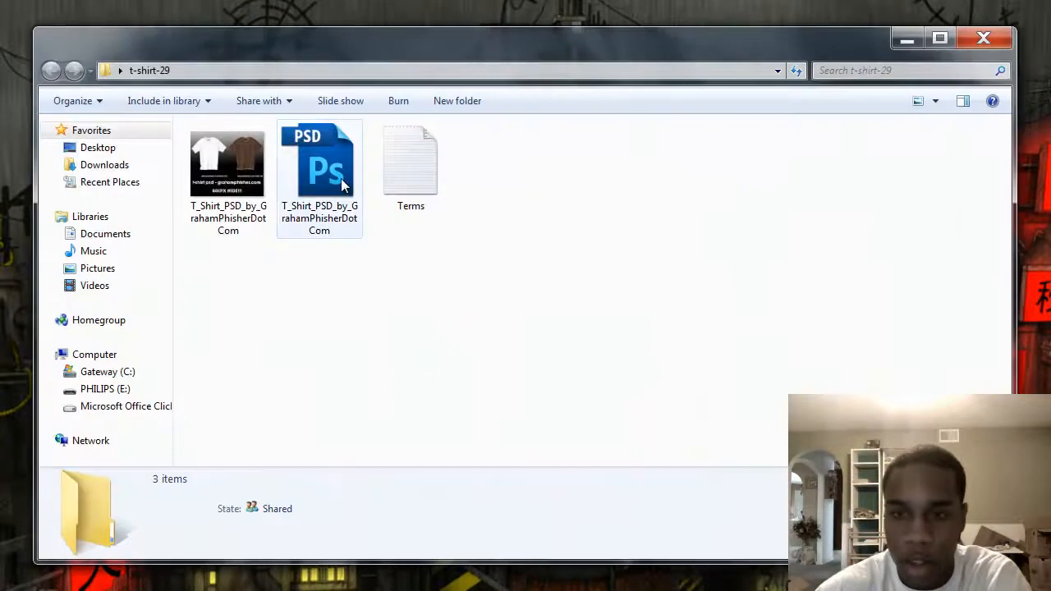
Launch the T_Shirt_PSD mockup file from the t-shirt-29 folder
double_click(319, 161)
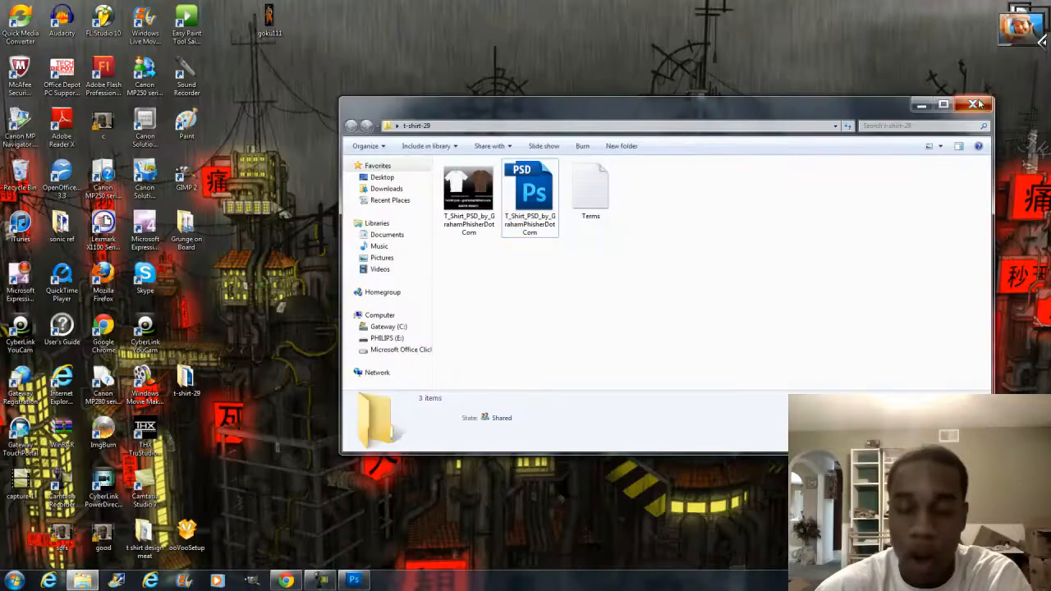
Close the t-shirt-29 folder and drag the clown project file toward the bottom of the desktop
click(962, 105)
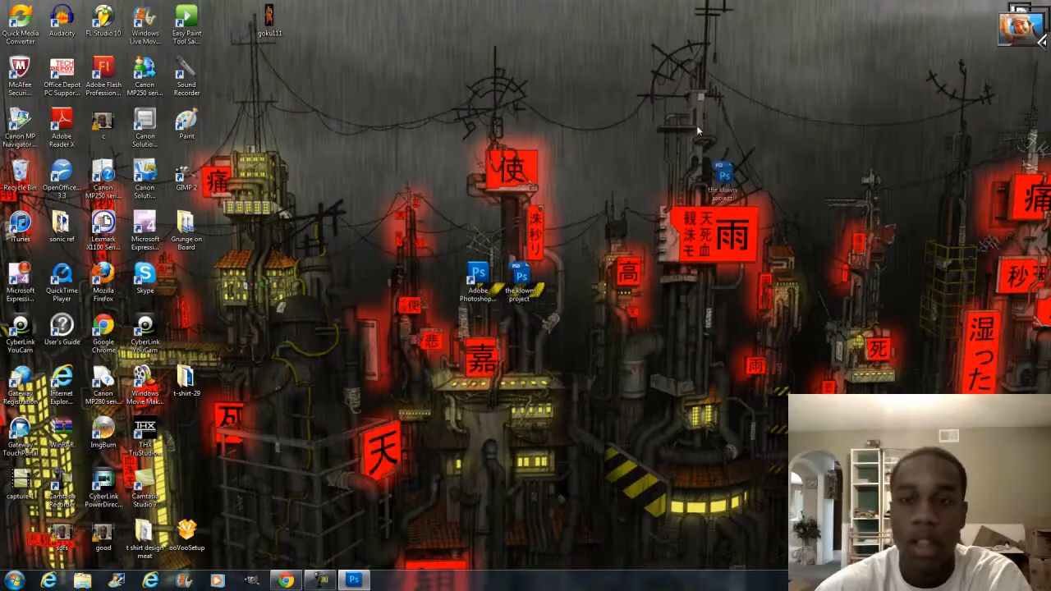
drag(720, 177, 674, 221)
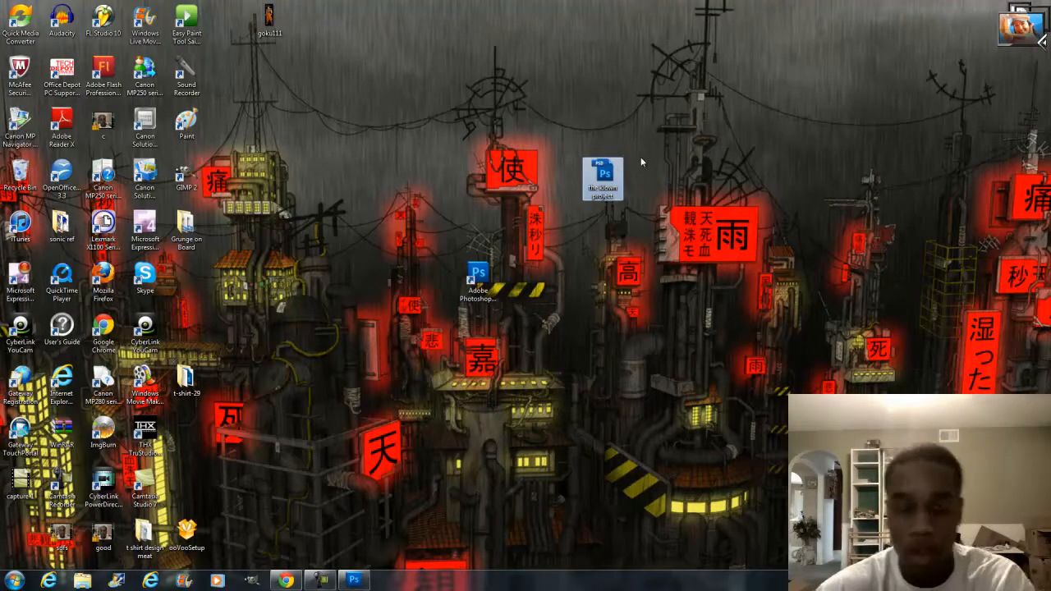
mouse_move(644, 183)
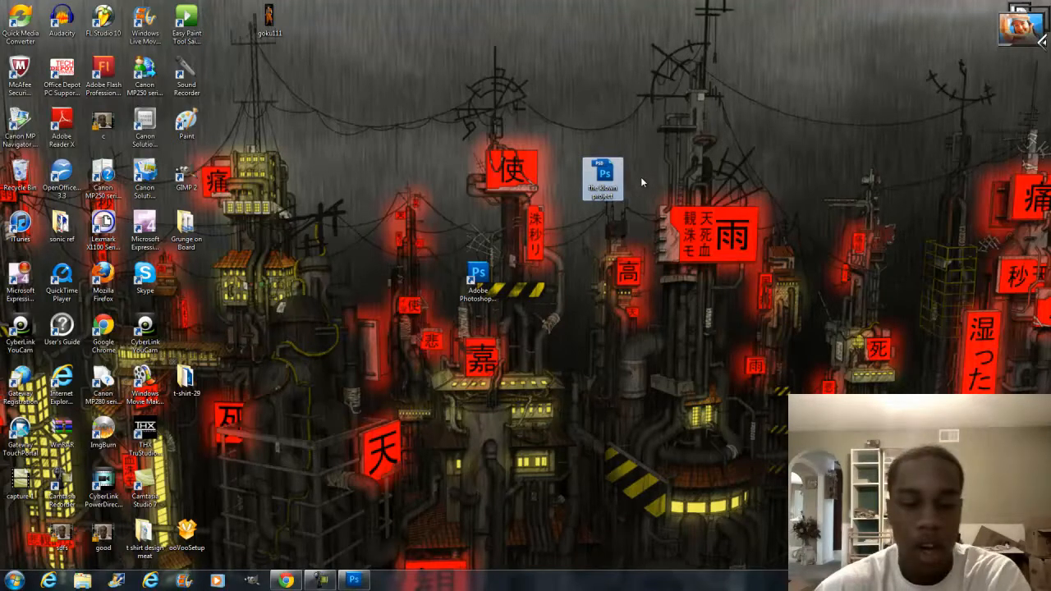
drag(603, 177, 437, 443)
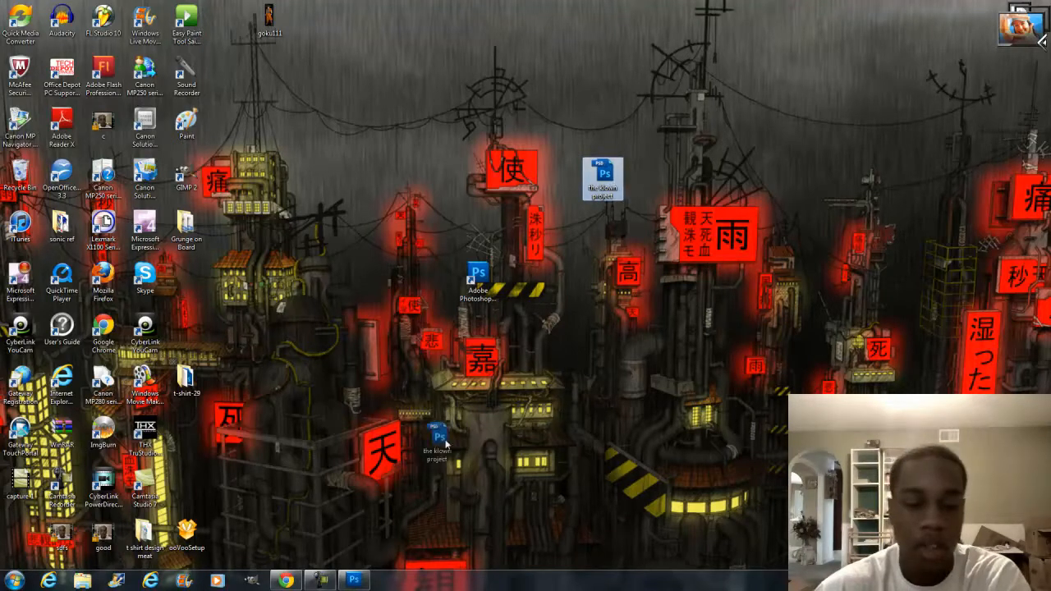
drag(436, 443, 379, 501)
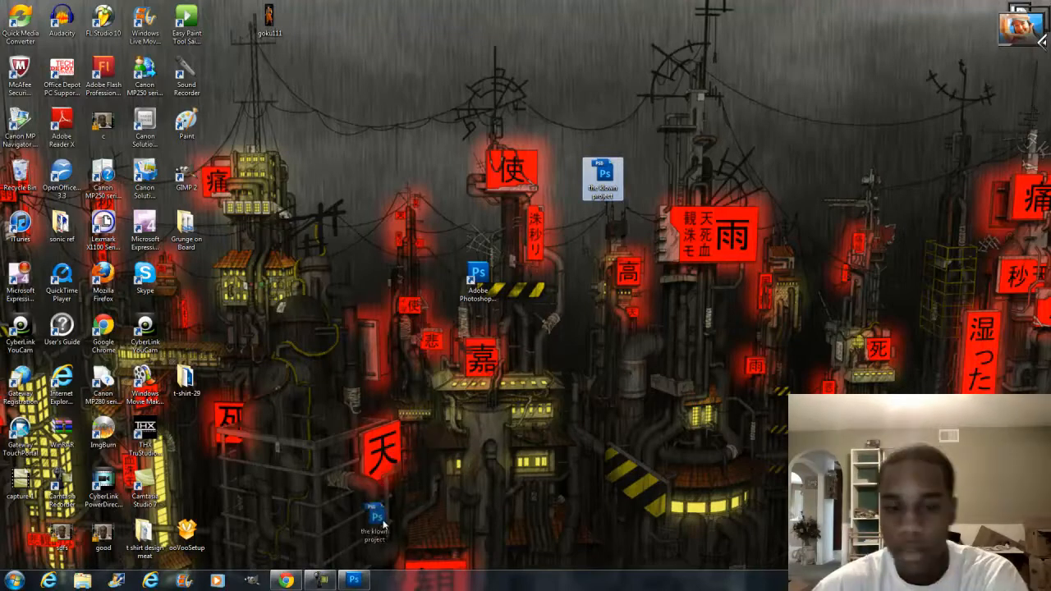
Minimize Photoshop and select the saved clown project PSD on the desktop
double_click(375, 522)
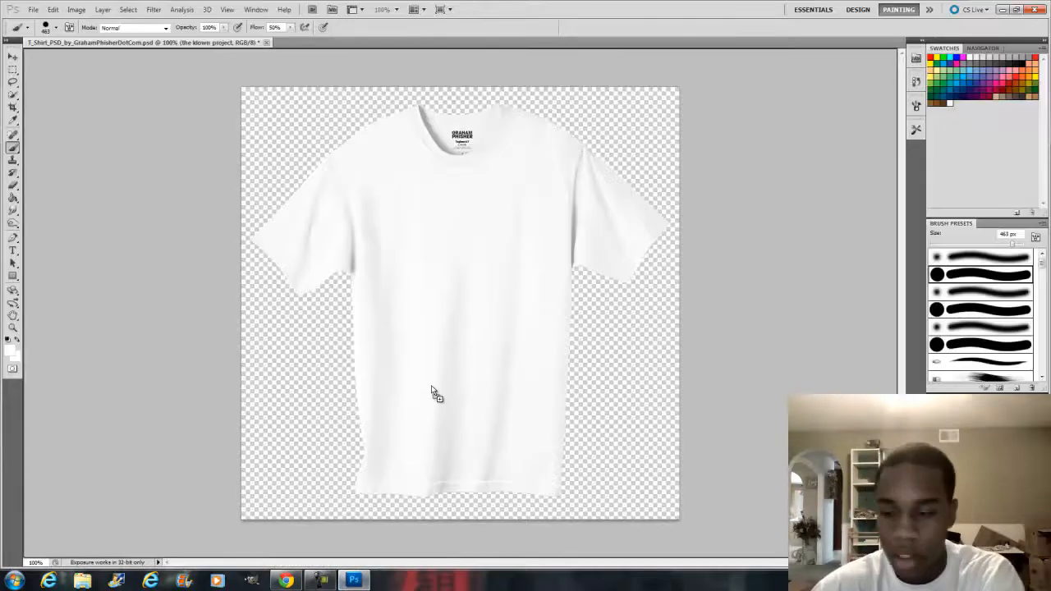
mouse_move(435, 365)
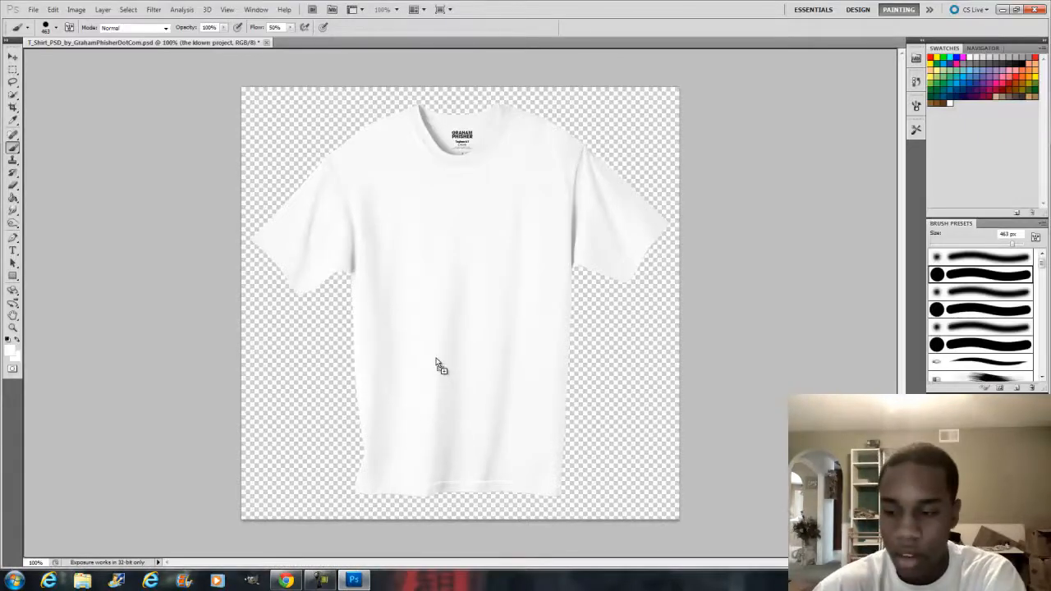
mouse_move(510, 571)
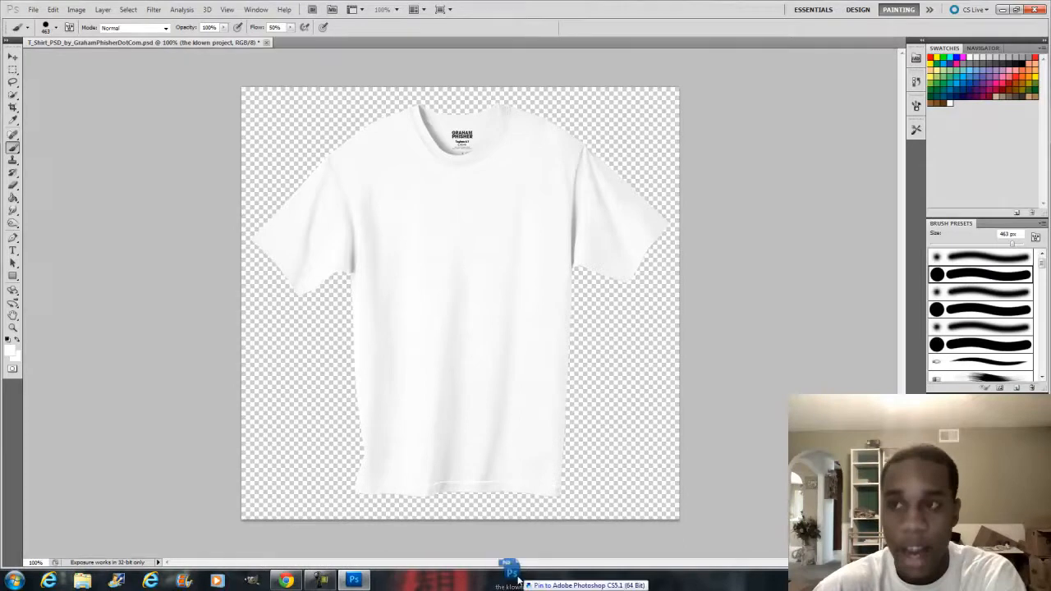
right_click(355, 581)
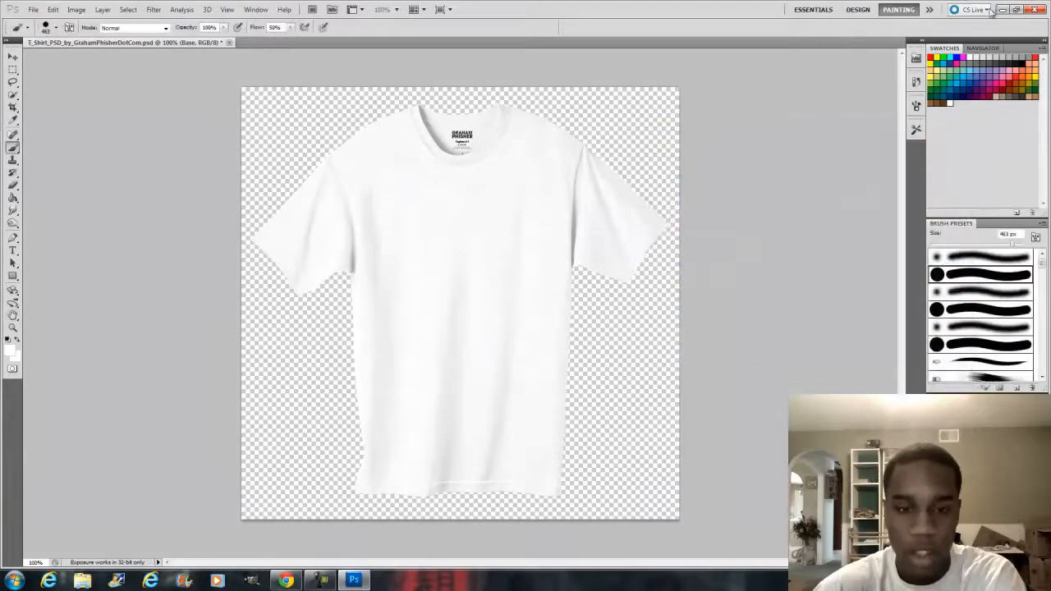
click(1015, 10)
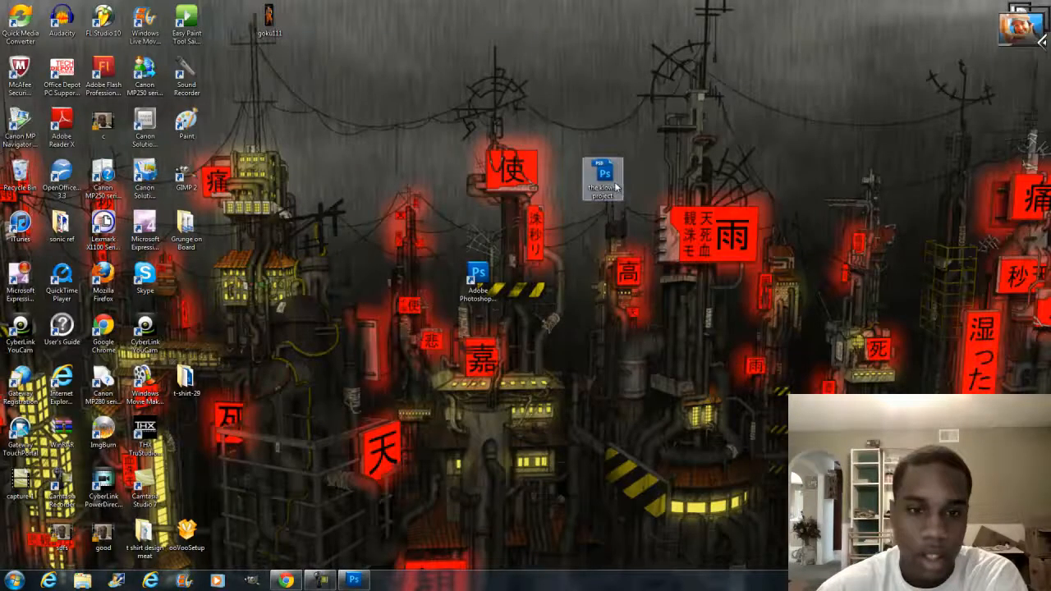
Place the clown PSD onto the t-shirt mockup and scale it down over the shirt front
double_click(602, 172)
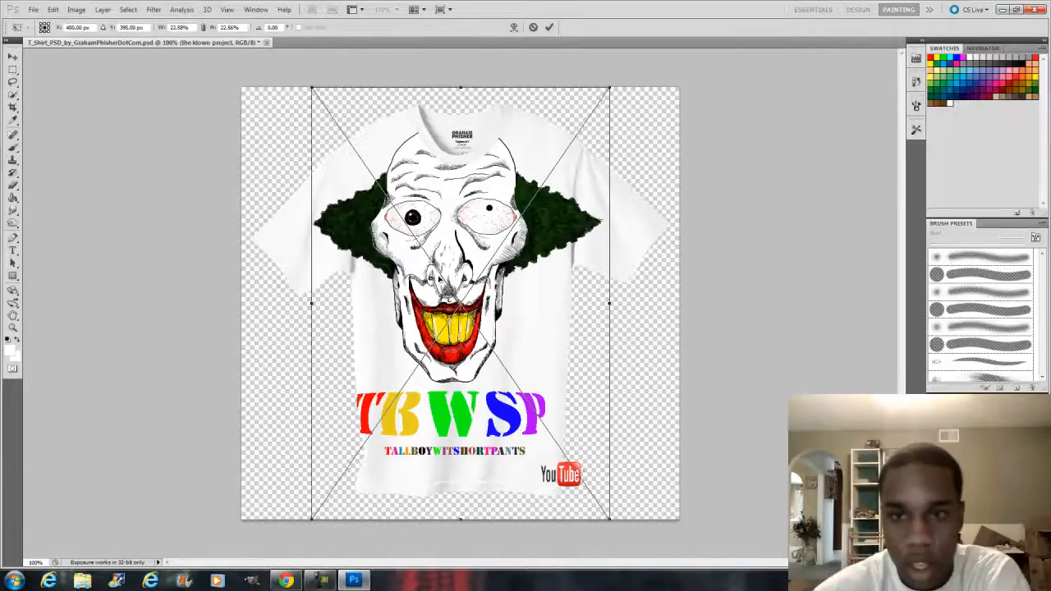
mouse_move(660, 260)
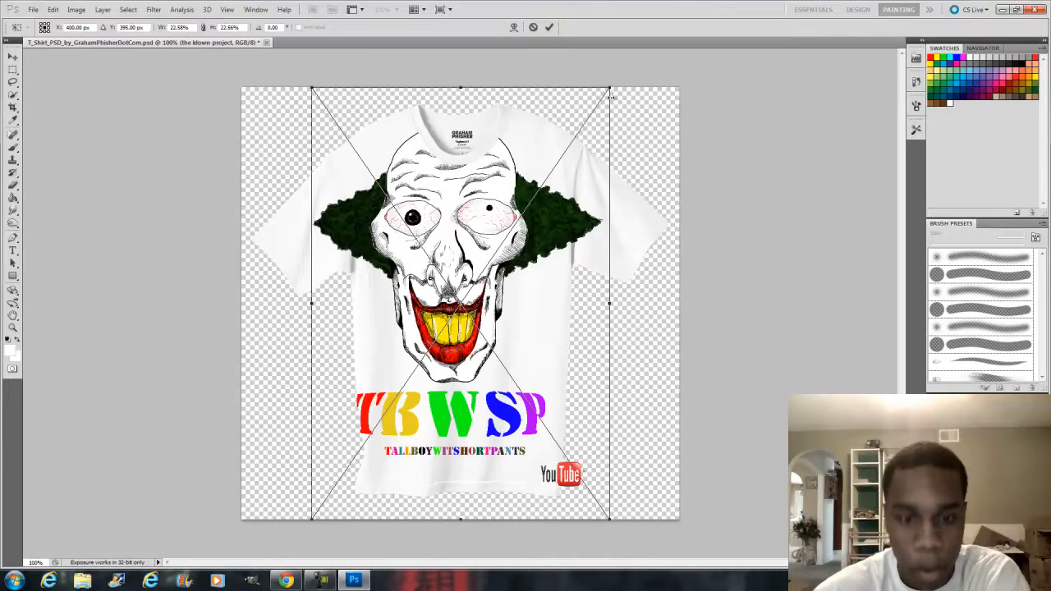
key(Tab)
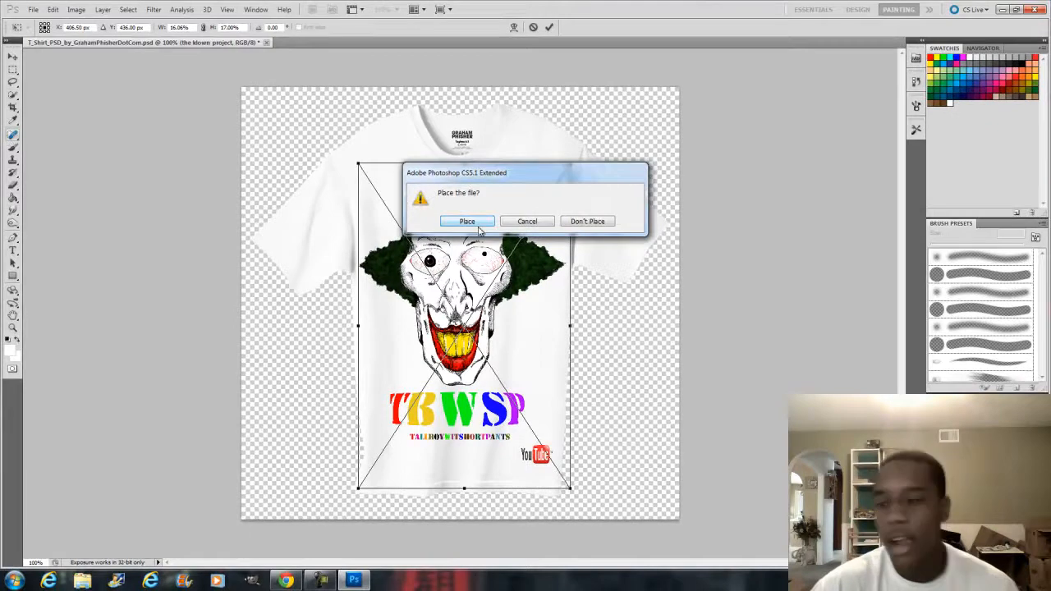
Commit the placed clown and TBWSP design layer on the mockup
click(467, 220)
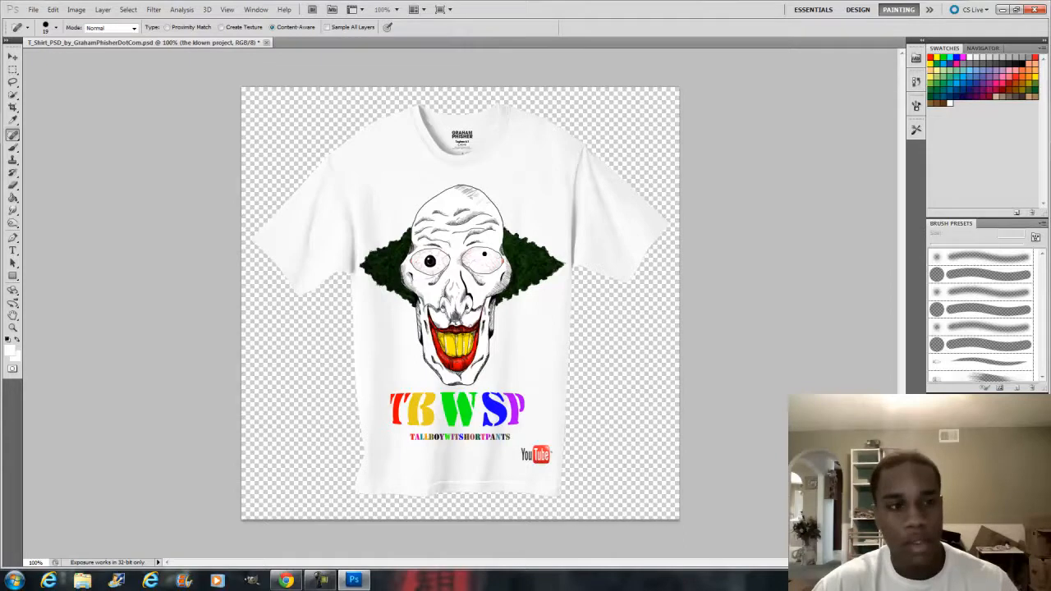
mouse_move(571, 137)
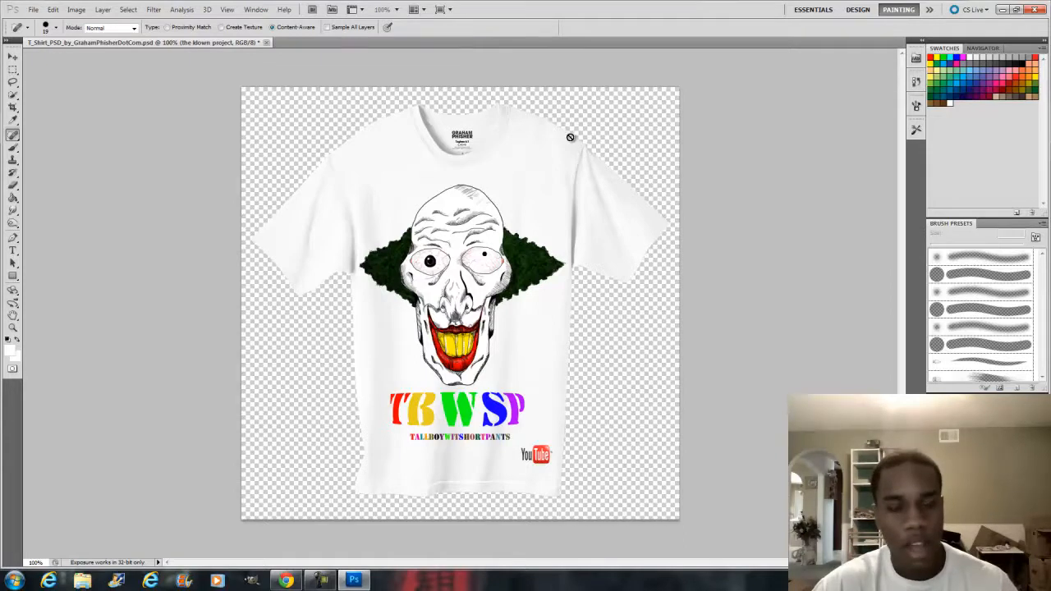
click(33, 9)
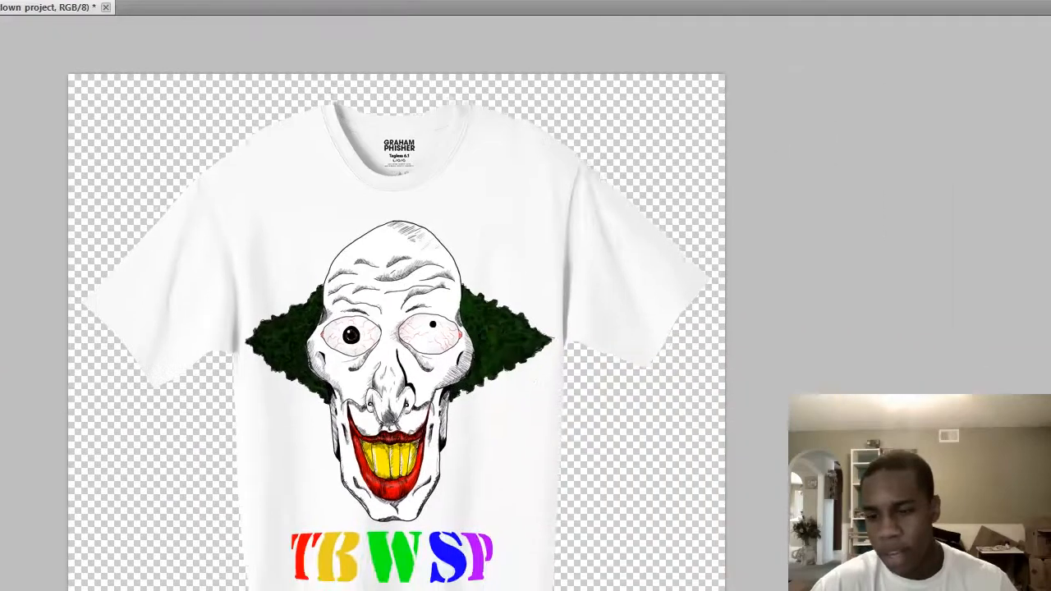
Save the mockup to the desktop as a JPEG at maximum quality via Save As
click(674, 359)
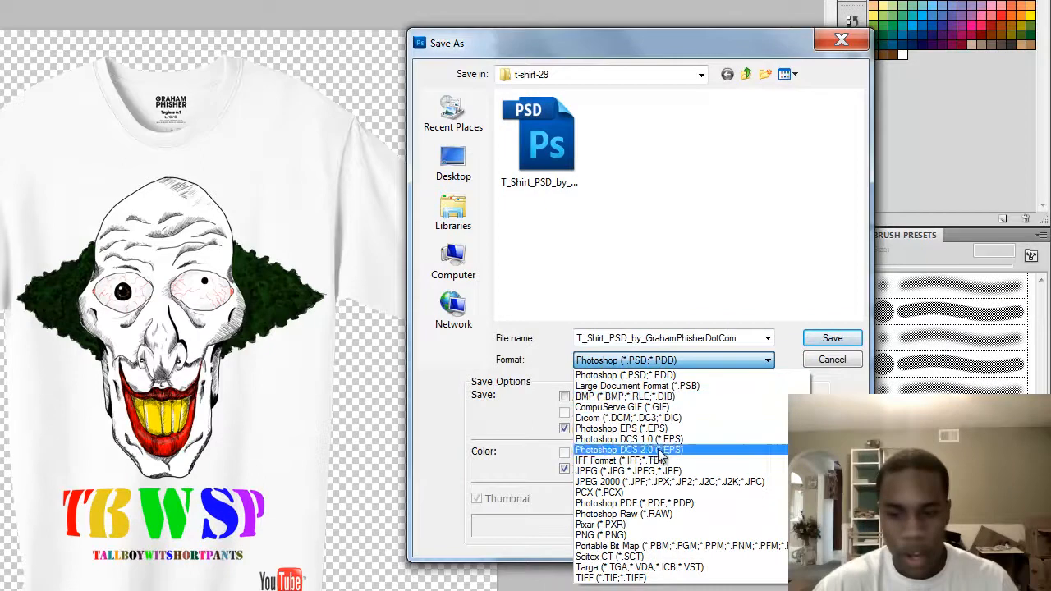
mouse_move(649, 469)
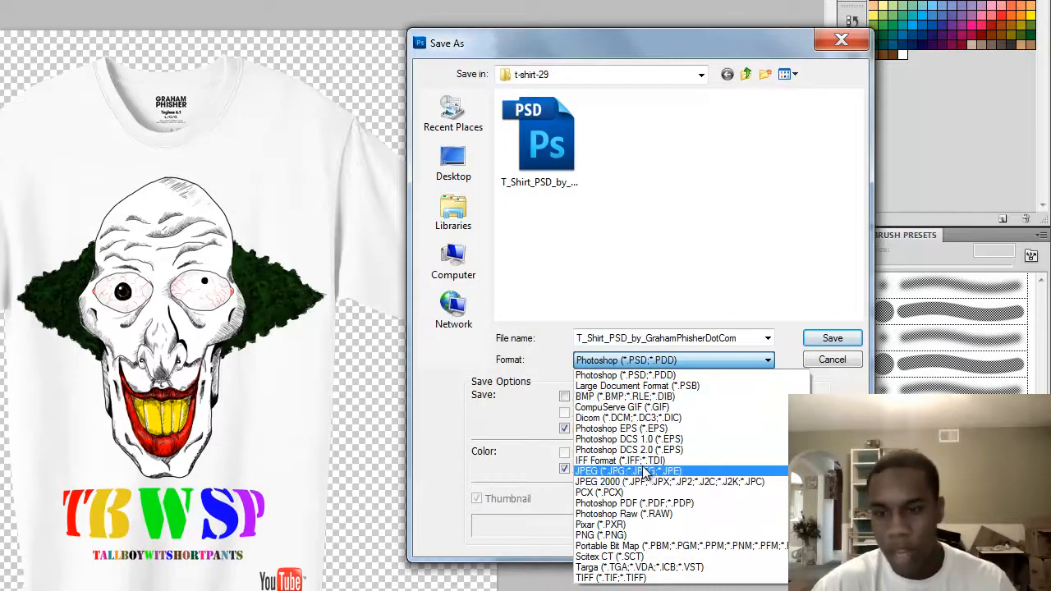
mouse_move(648, 512)
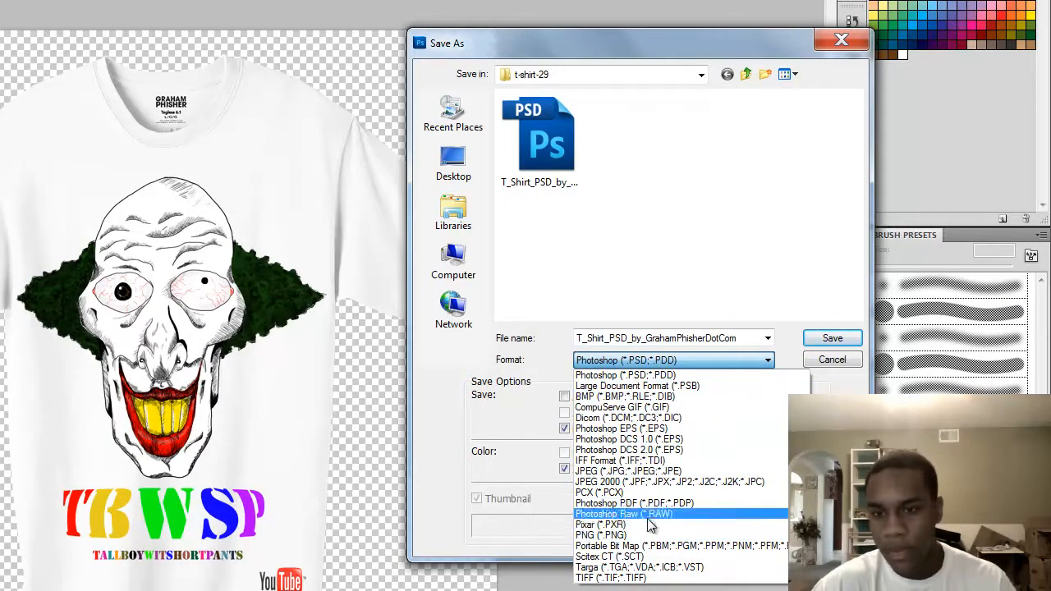
mouse_move(628, 470)
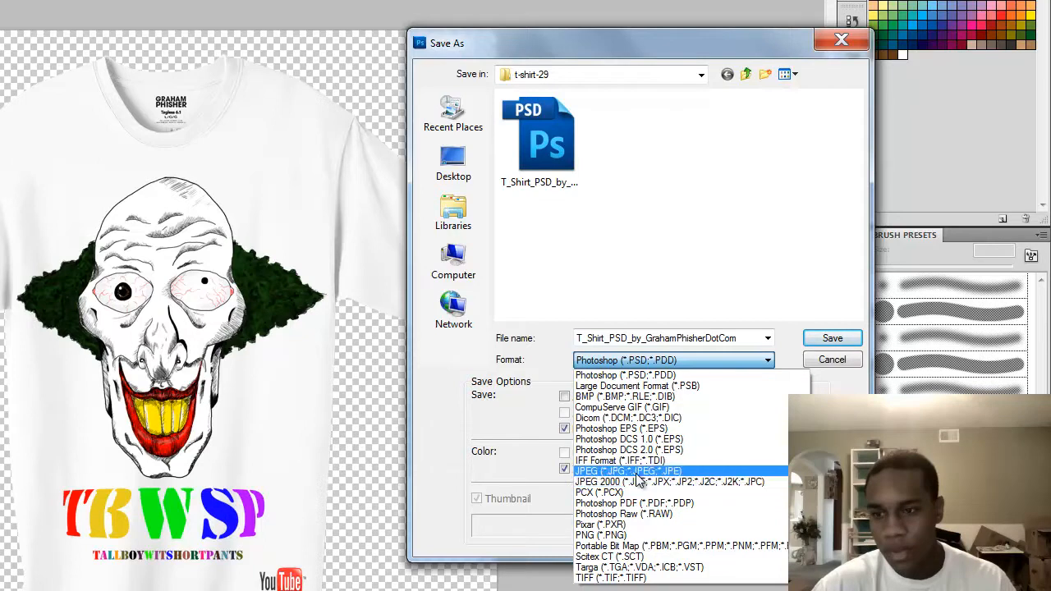
click(627, 470)
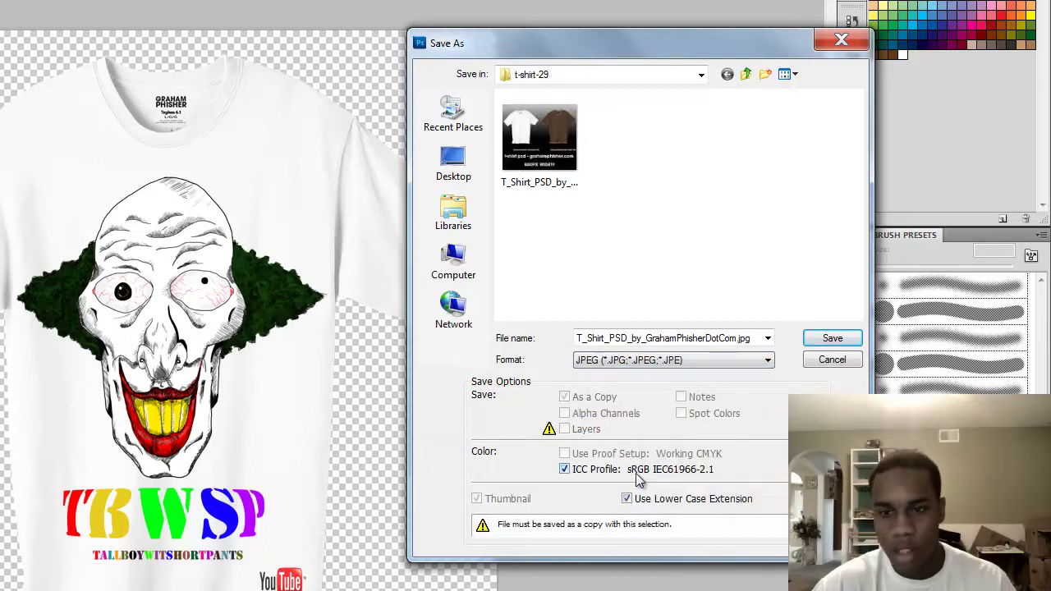
click(454, 162)
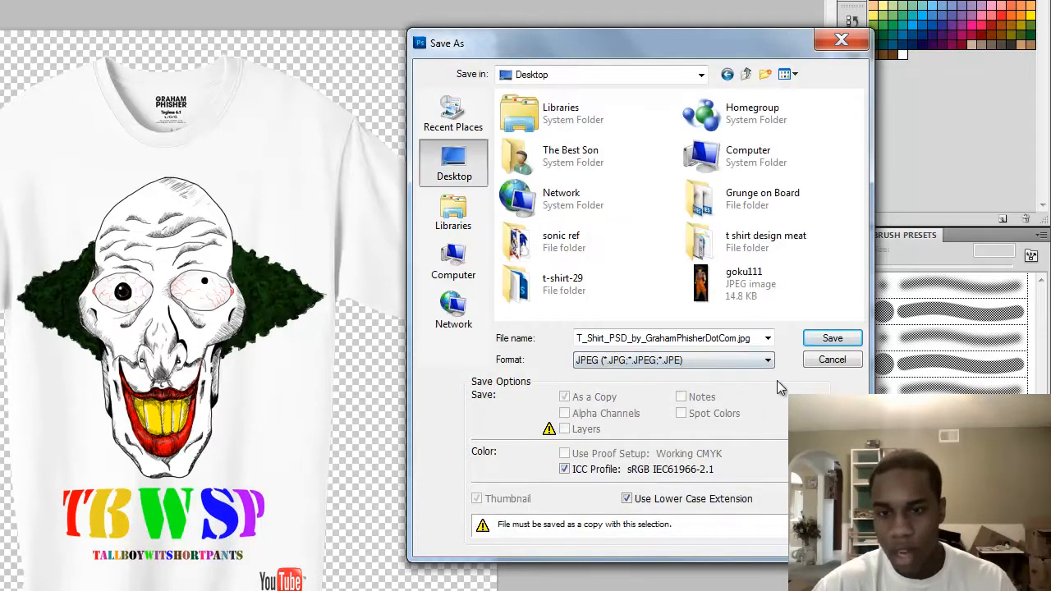
click(831, 338)
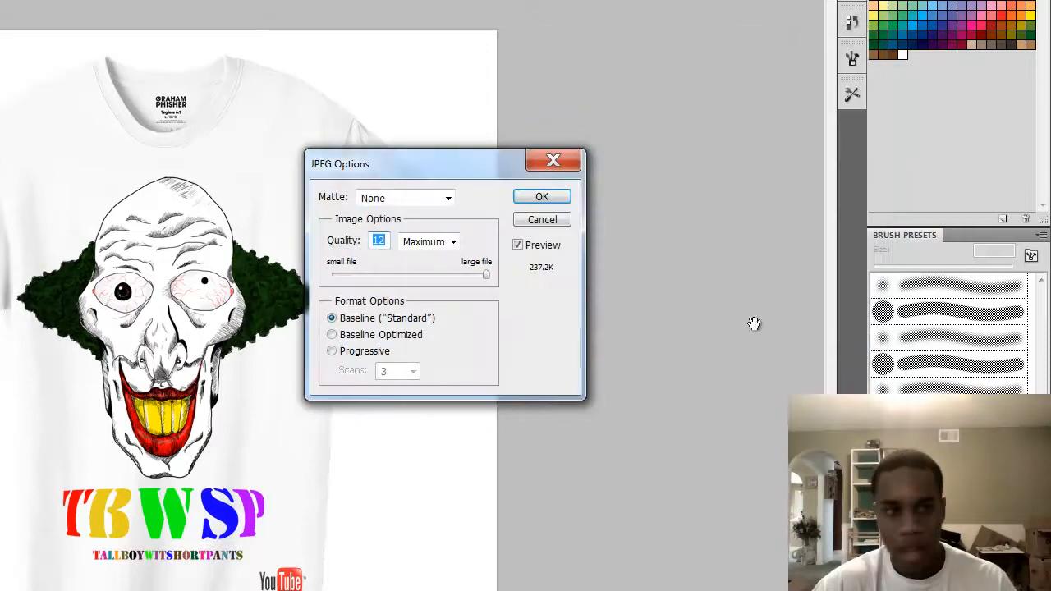
click(542, 197)
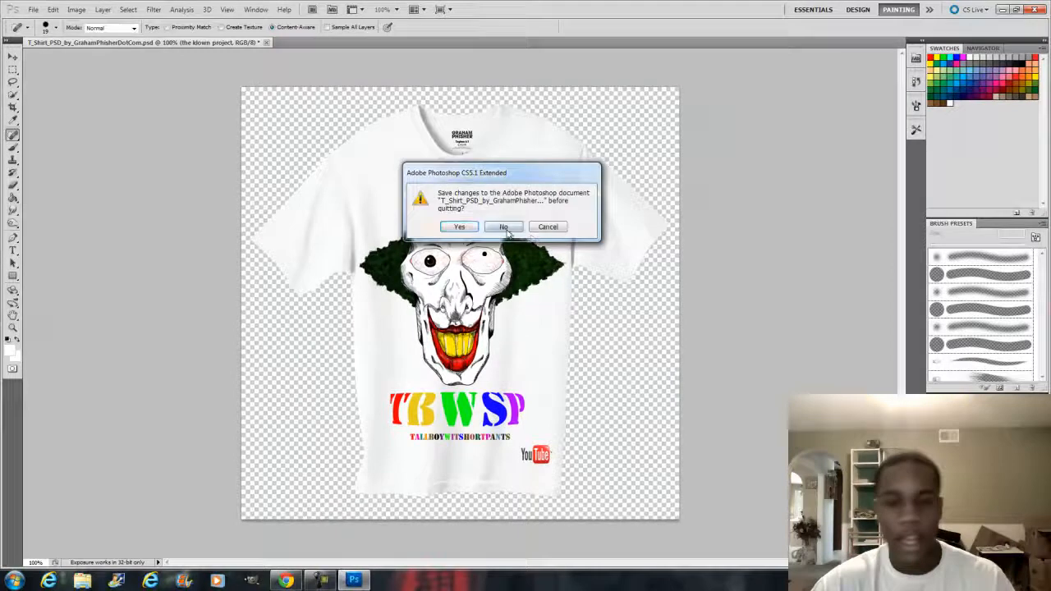
Quit Photoshop without saving the PSD and preview the saved JPEG in Windows Photo Viewer
click(503, 226)
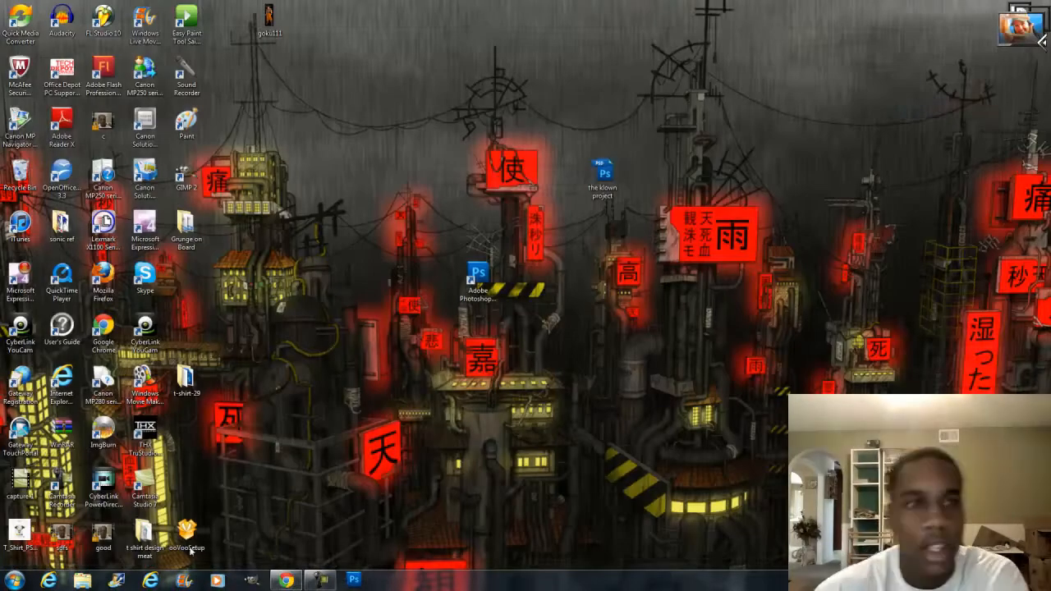
double_click(19, 529)
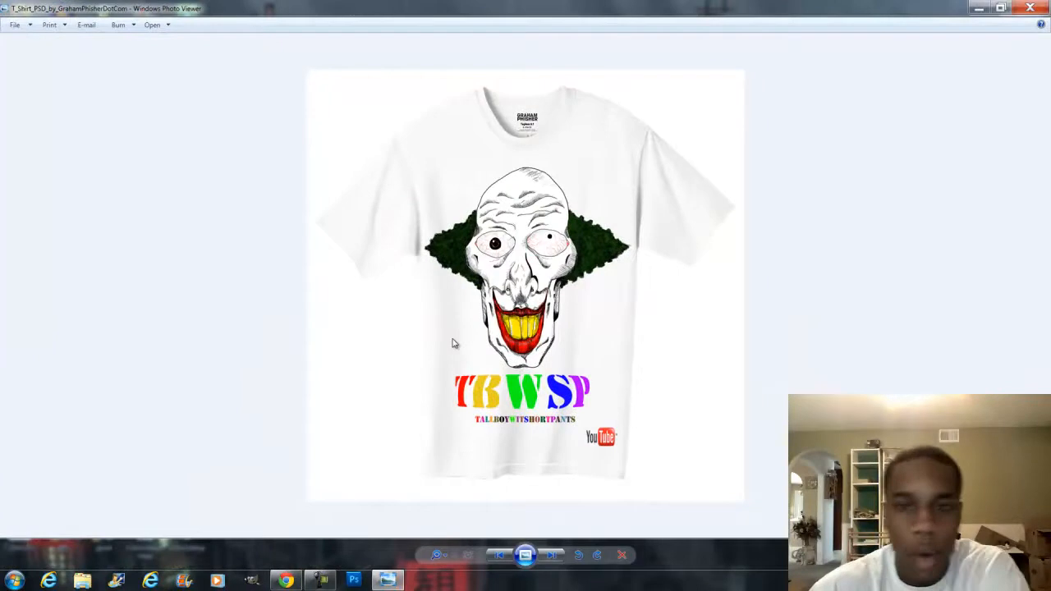
mouse_move(478, 338)
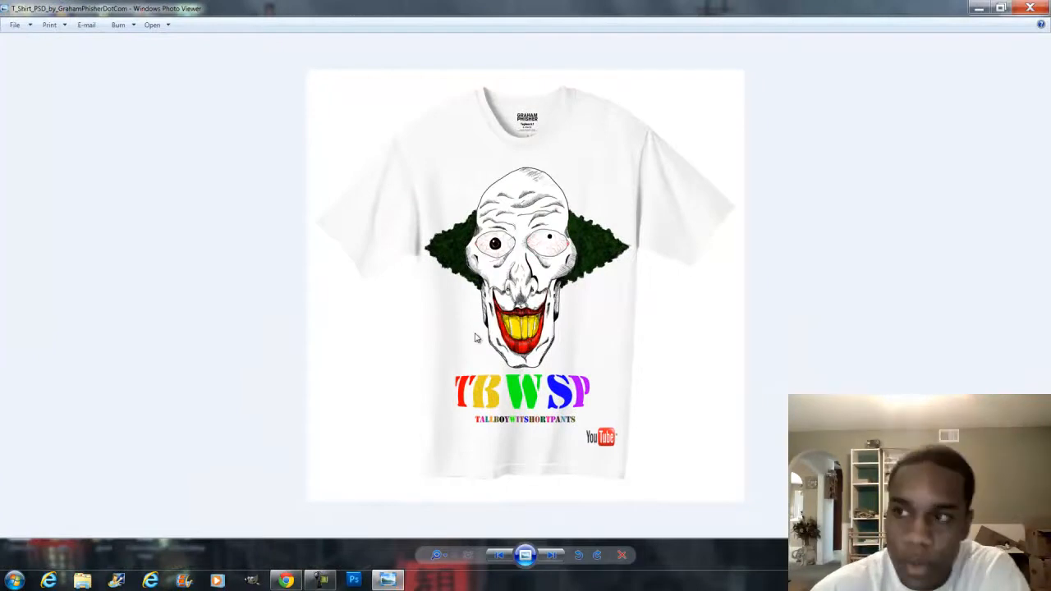